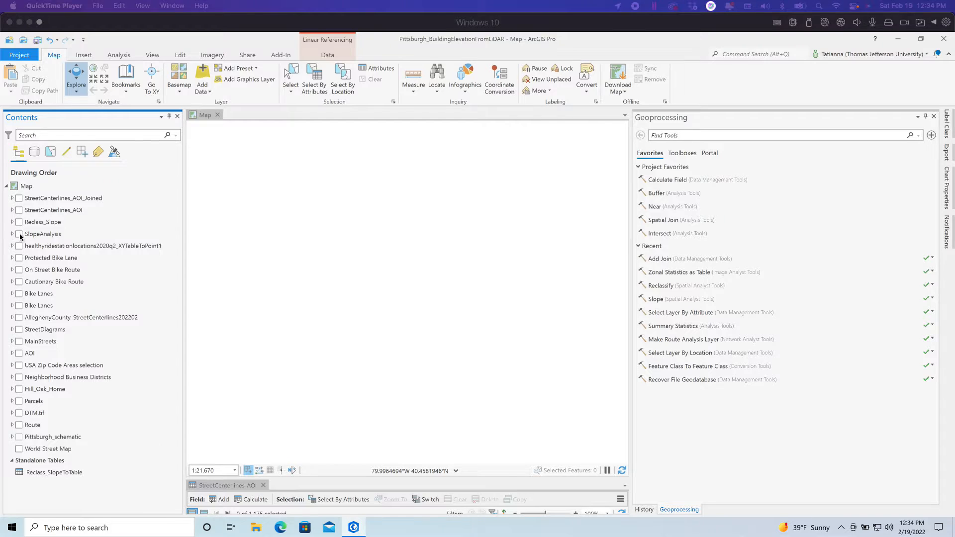
# Turn on SlopeAnalysis, AOI and StreetCenterlines_AOI, with AOI moved above SlopeAnalysis.
pyautogui.click(18, 234)
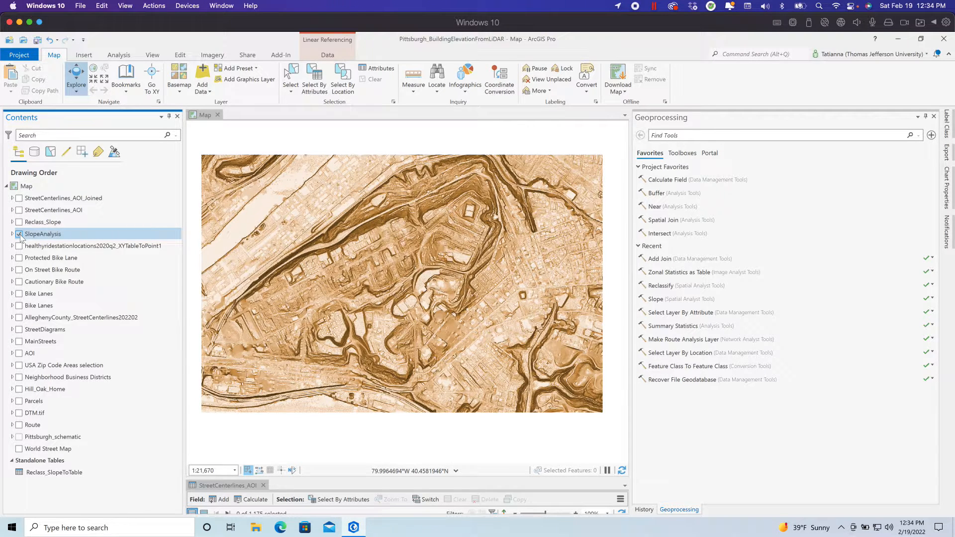
pyautogui.click(19, 354)
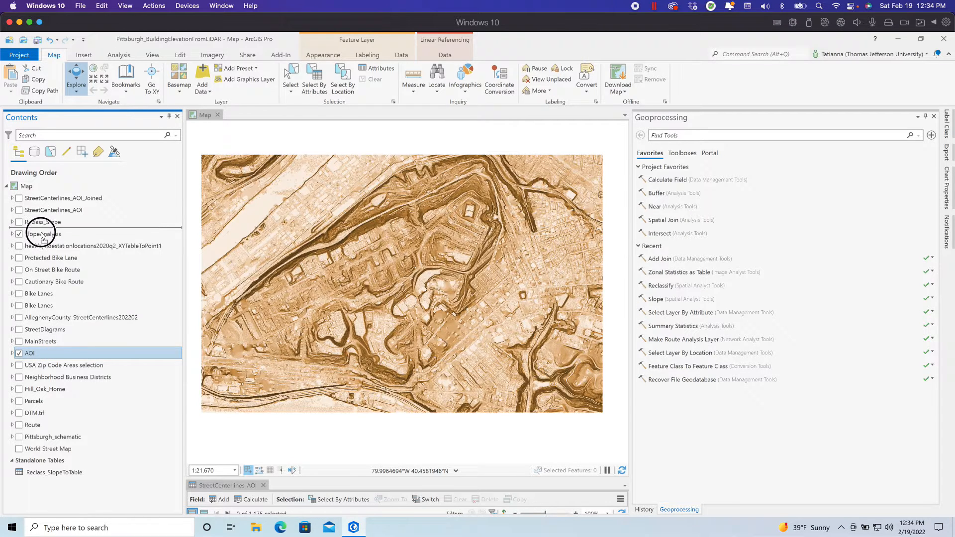
pyautogui.click(19, 247)
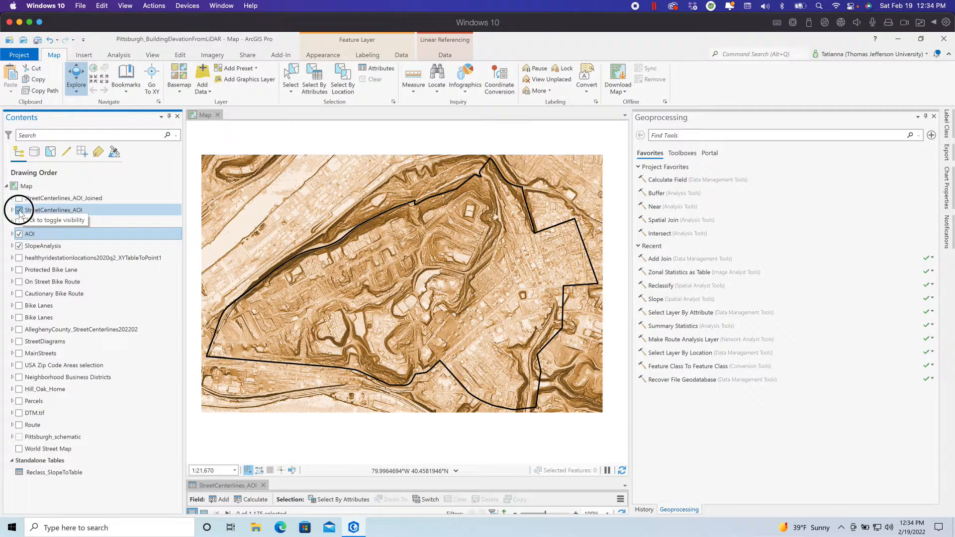
pyautogui.click(19, 210)
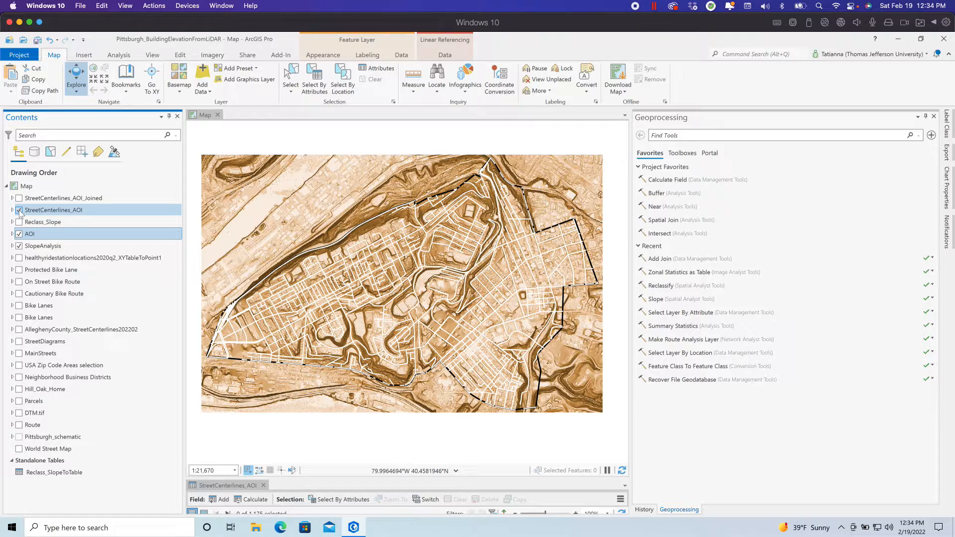
pyautogui.click(19, 210)
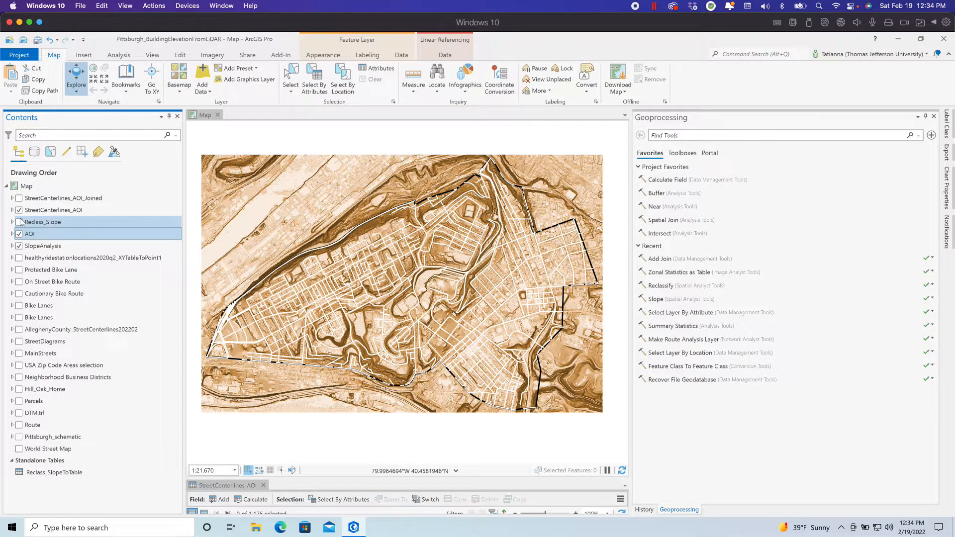
# Auto-hide the Geoprocessing pane and dismiss the attribute pop-up for street WATT.
pyautogui.click(19, 222)
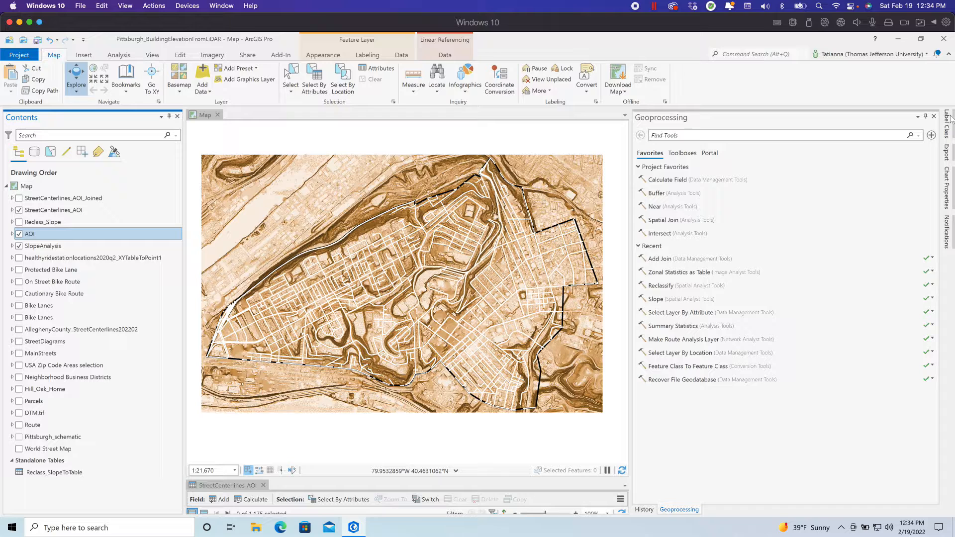
pyautogui.moveTo(926, 117)
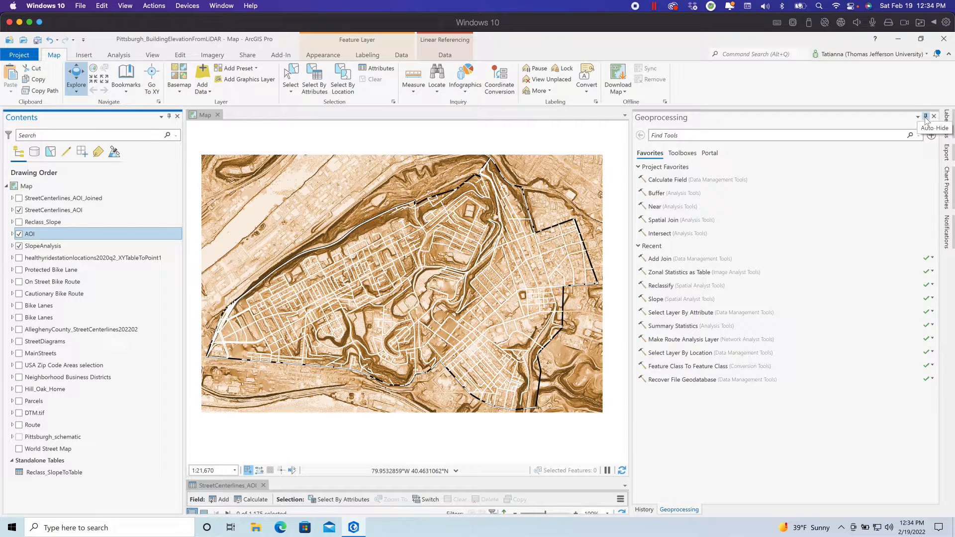
pyautogui.click(926, 117)
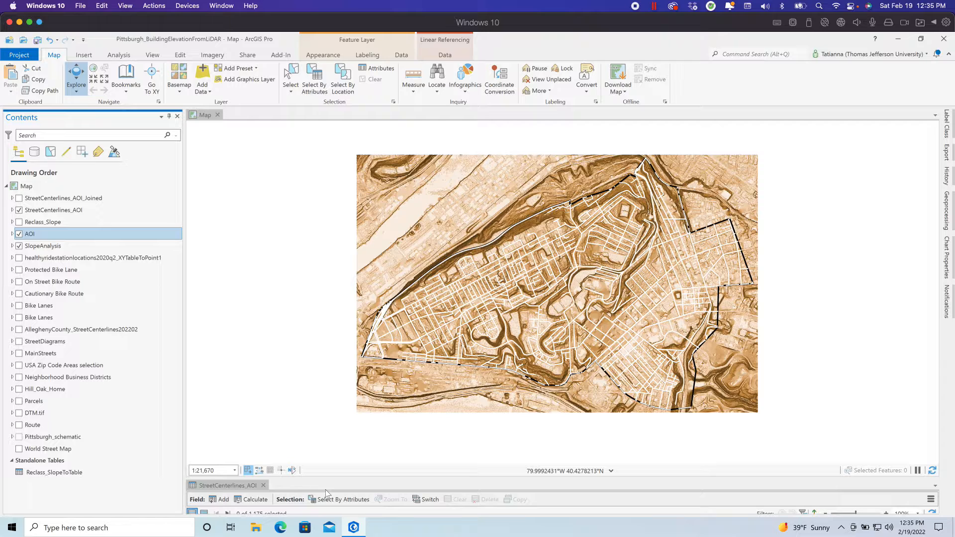
pyautogui.moveTo(264, 486)
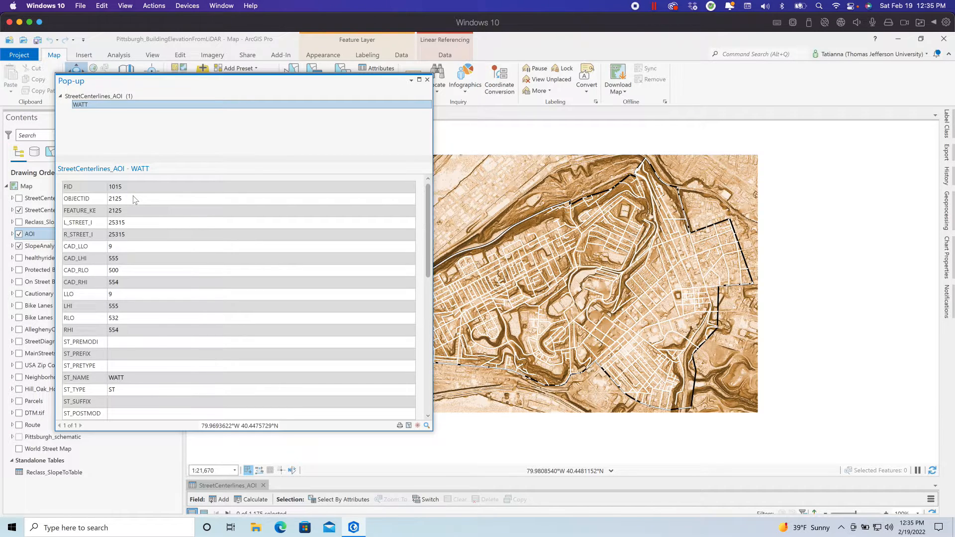
pyautogui.moveTo(427, 80)
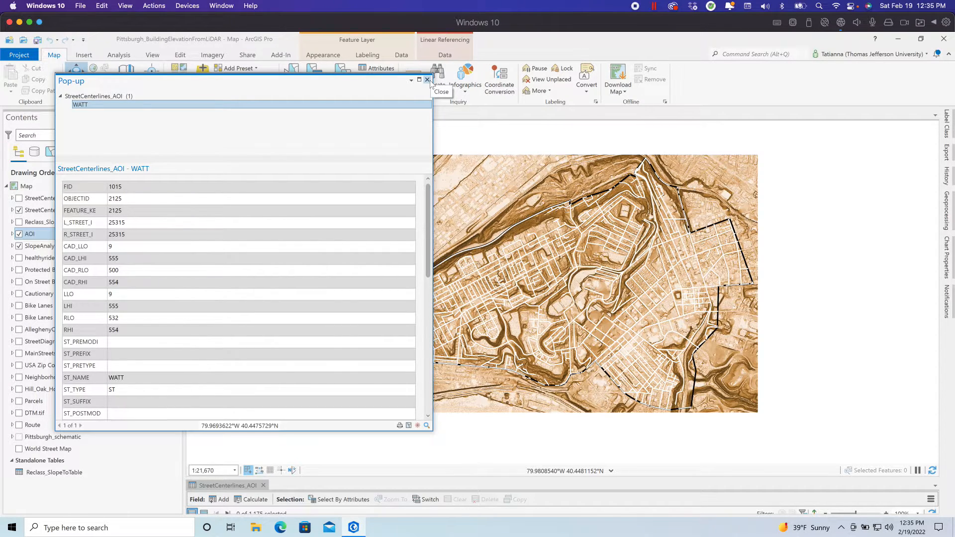
pyautogui.click(427, 80)
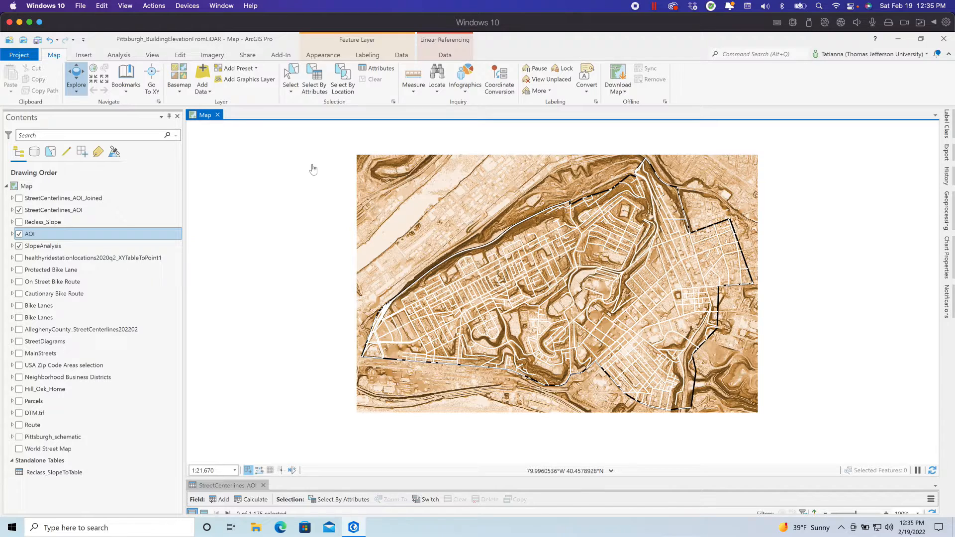
# Bring the Geoprocessing pane back out with its favorite and recent tools.
pyautogui.click(42, 221)
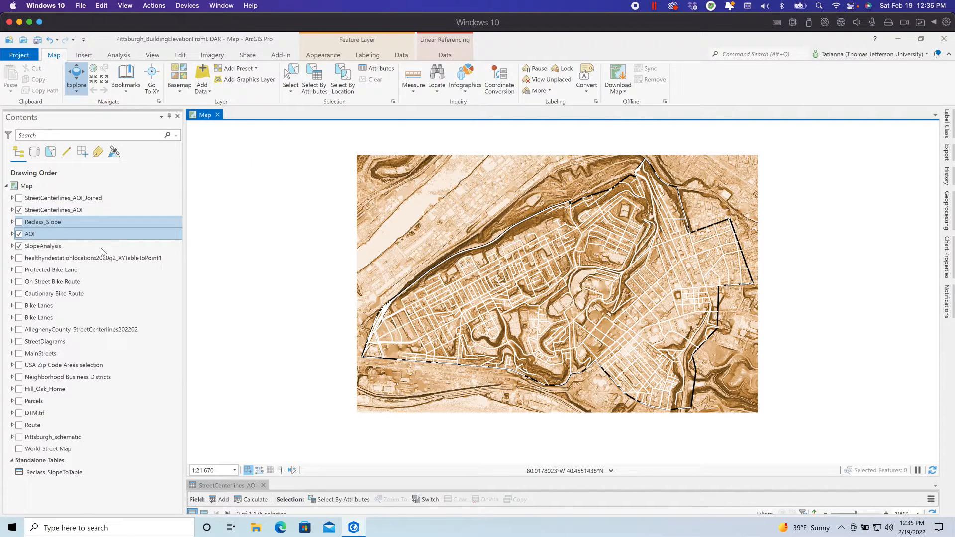
pyautogui.click(93, 258)
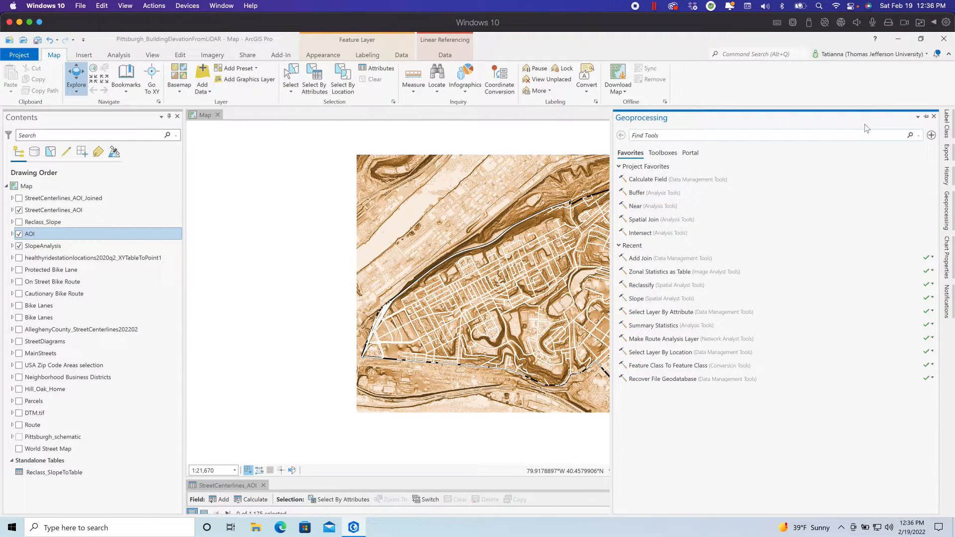
# Search 'zonal sta' and open Zonal Statistics as Table from the Zonal toolset.
pyautogui.write('zonal stat')
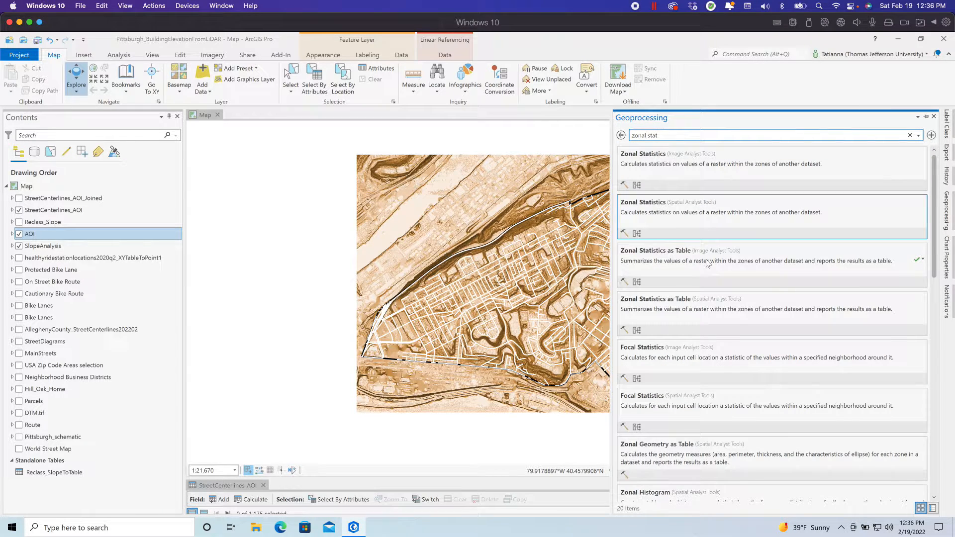
pyautogui.click(656, 250)
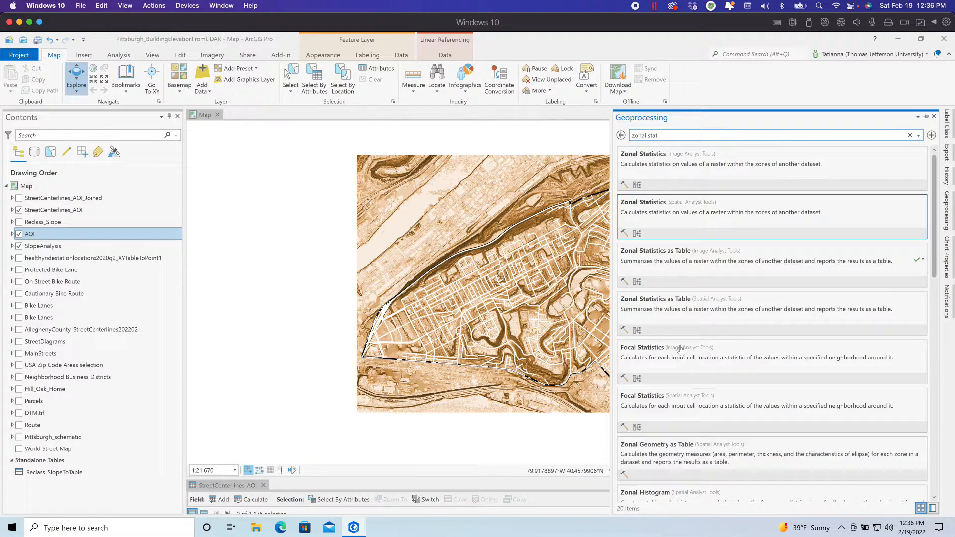
pyautogui.moveTo(719, 309)
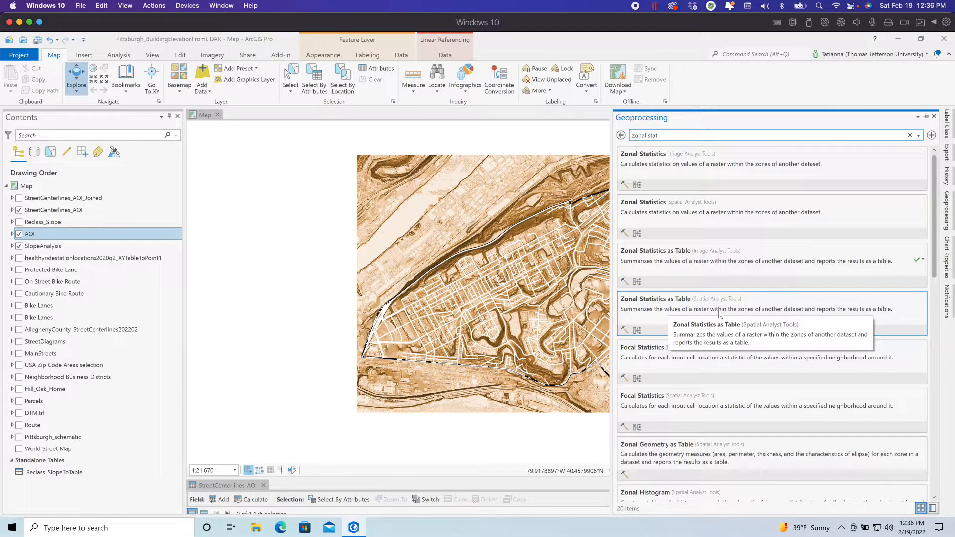
pyautogui.moveTo(806, 312)
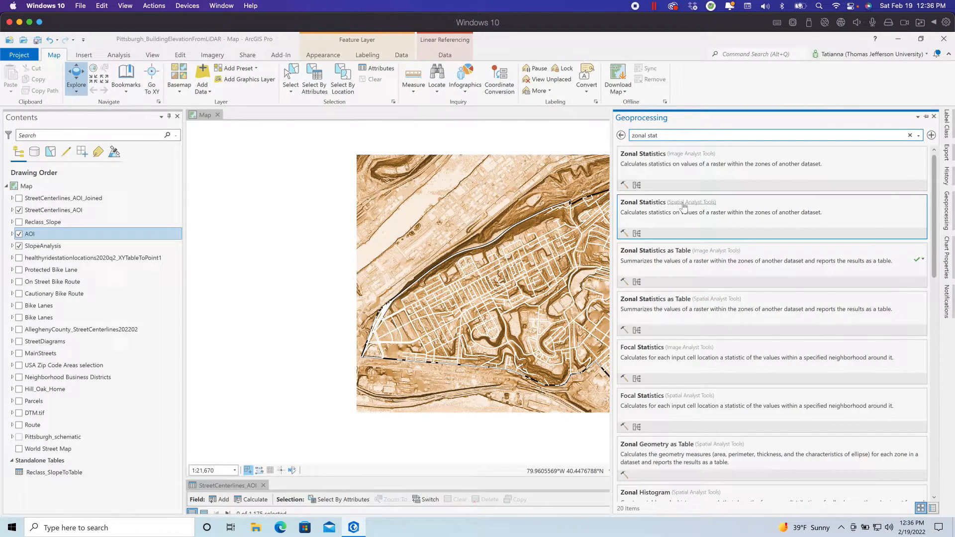
pyautogui.click(661, 153)
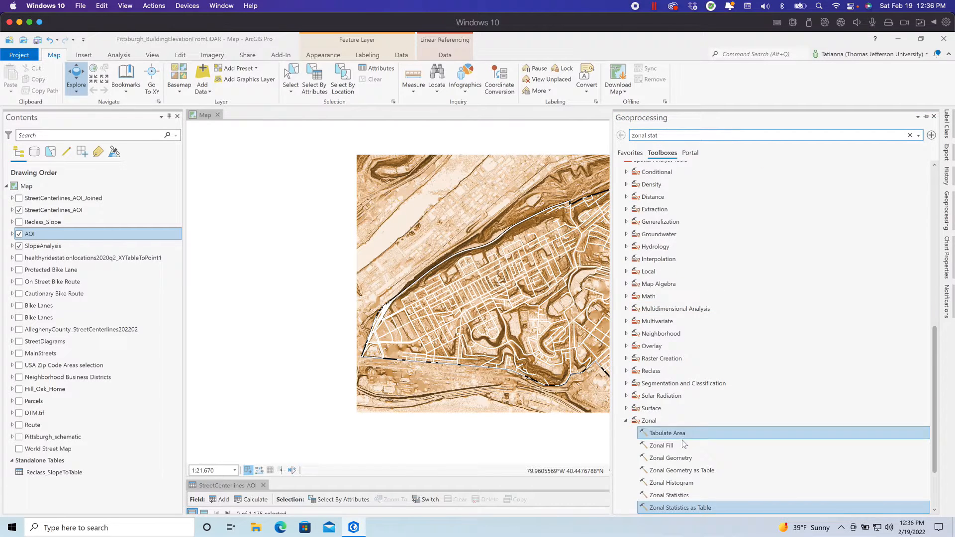
pyautogui.click(680, 507)
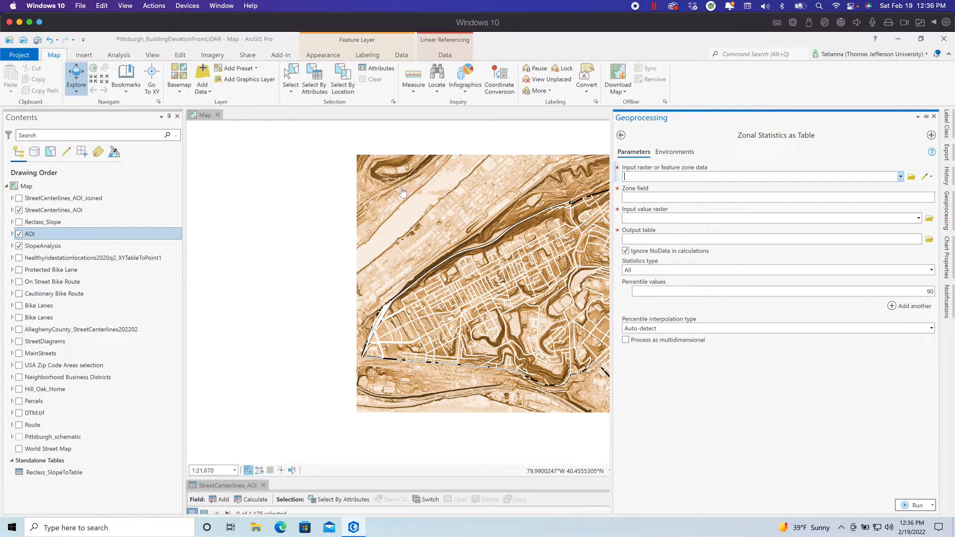
# Choose SlopeAnalysis as the input zone data, with Value as the zone field.
pyautogui.click(901, 177)
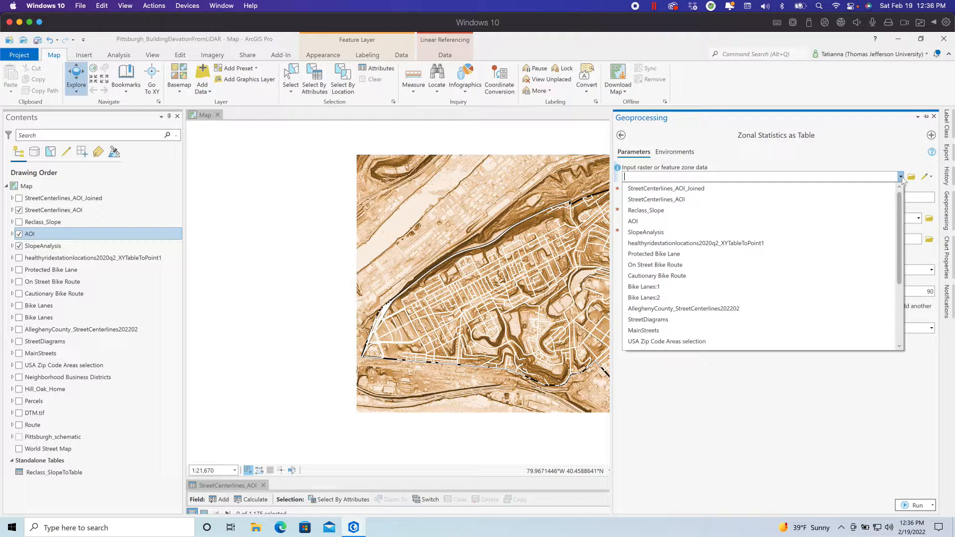
pyautogui.scroll(-3)
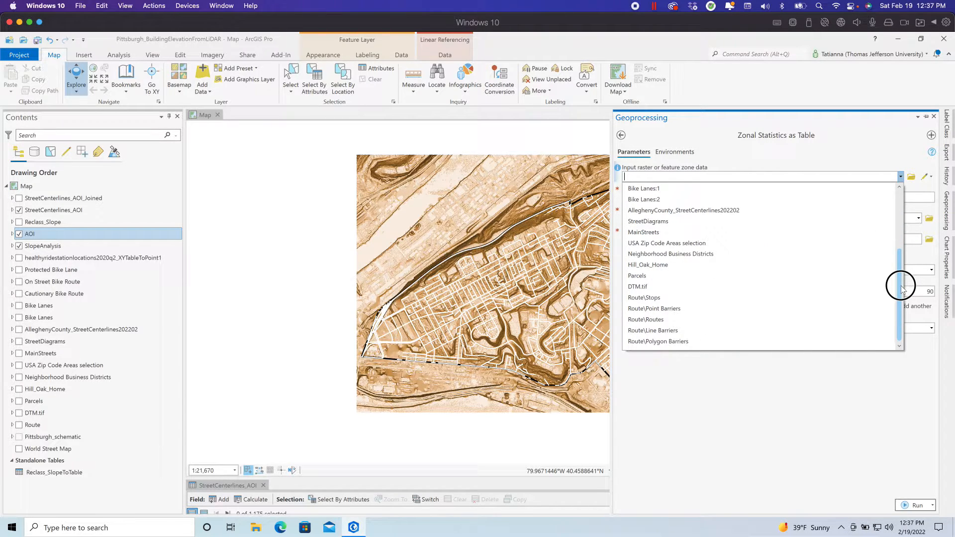
pyautogui.scroll(3)
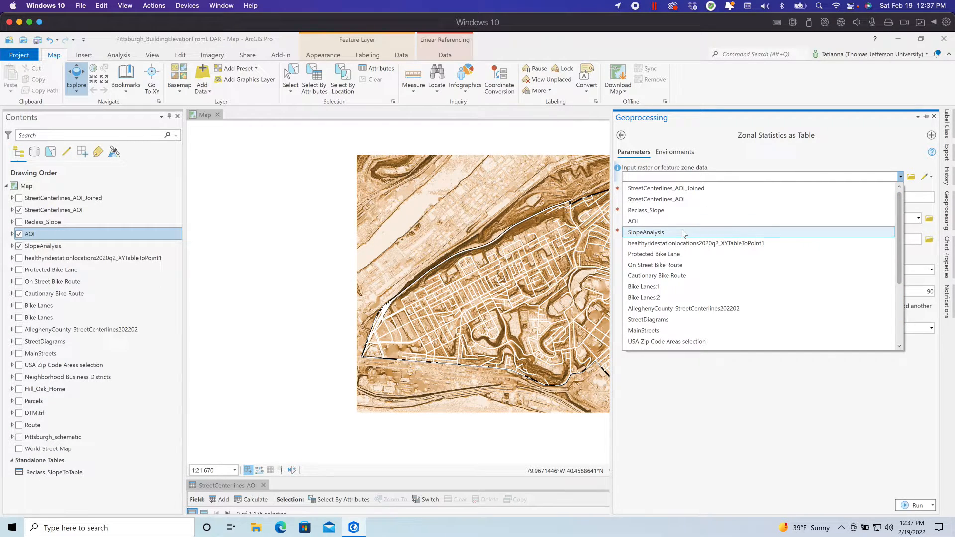
pyautogui.click(645, 232)
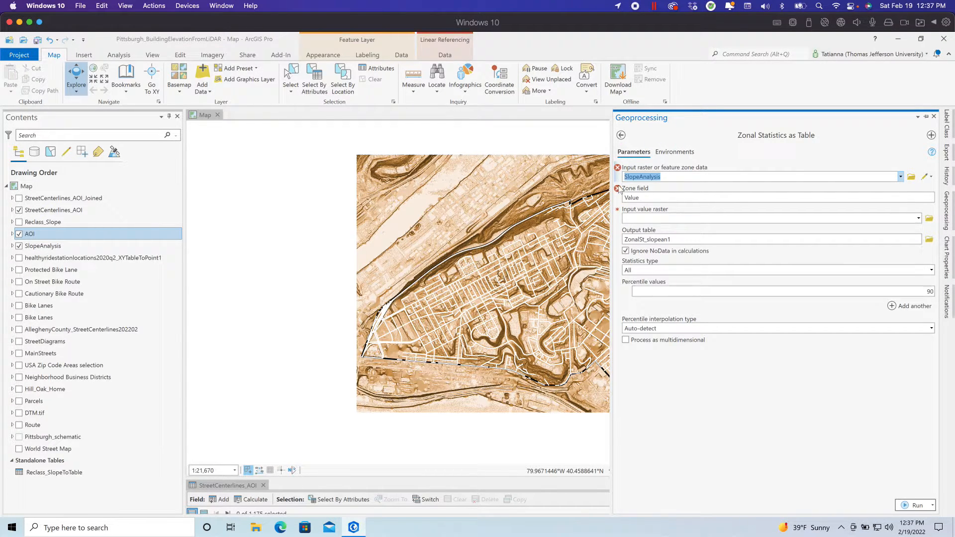
pyautogui.moveTo(702, 117)
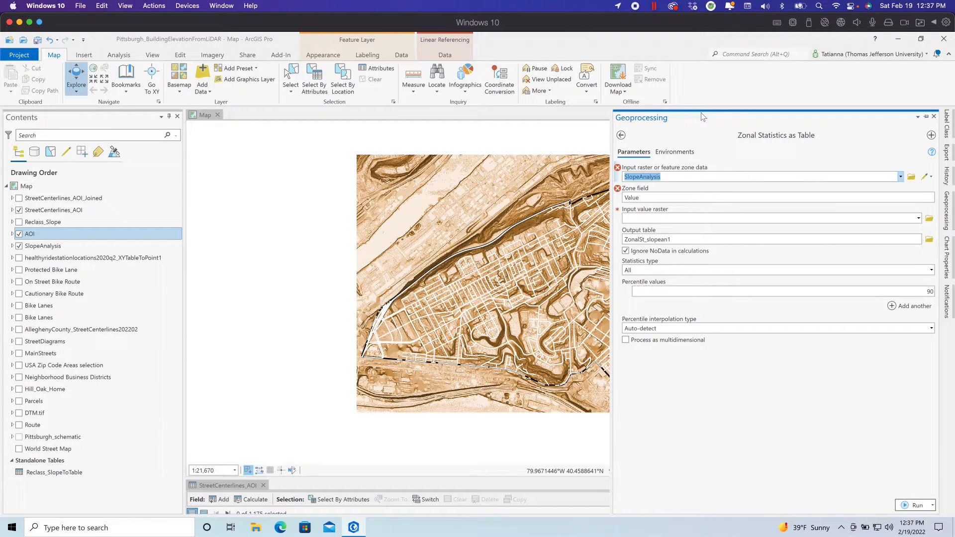
# Return to the Zonal toolset search results in the Geoprocessing pane.
pyautogui.click(621, 135)
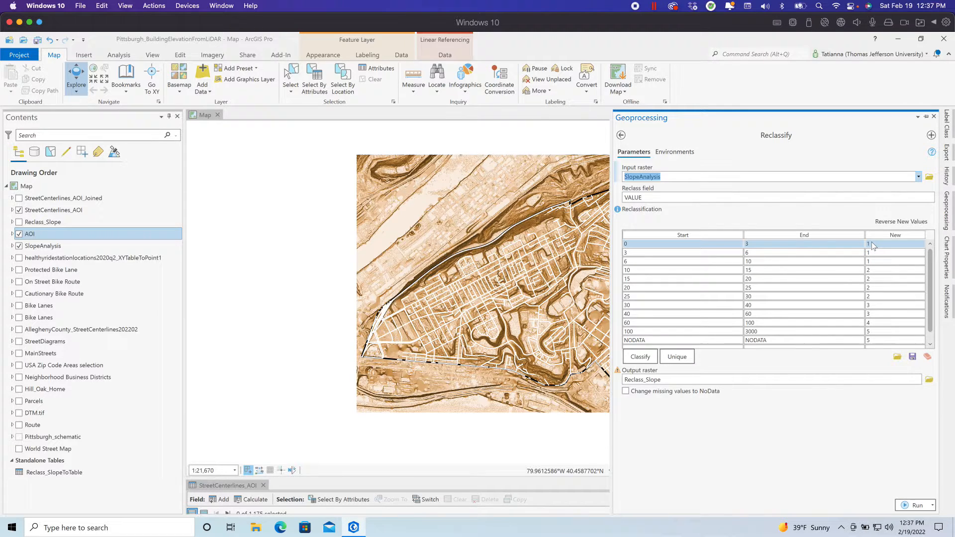
pyautogui.moveTo(819, 215)
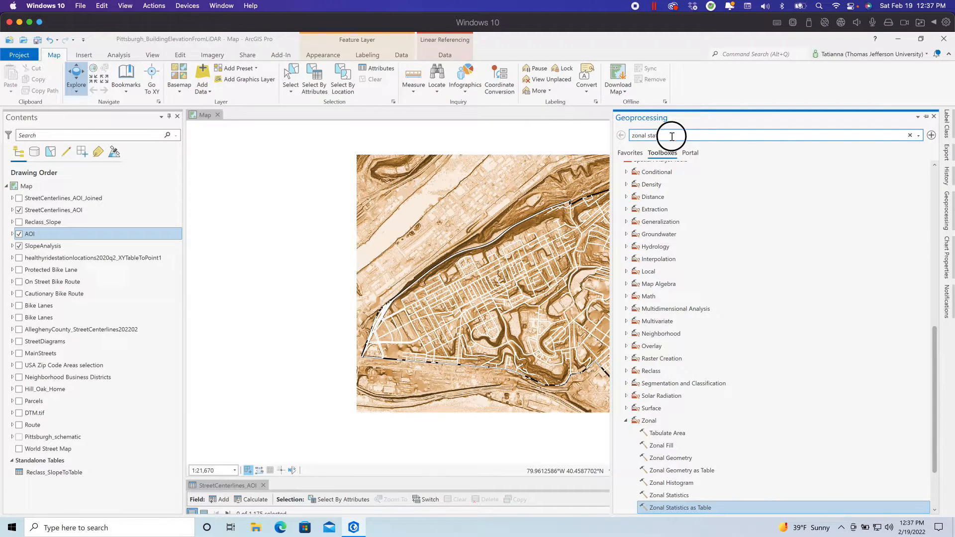
# Open Reclassify on SlopeAnalysis and set the top range's end value to 3000.
pyautogui.tripleClick(643, 135)
pyautogui.write('reclassify')
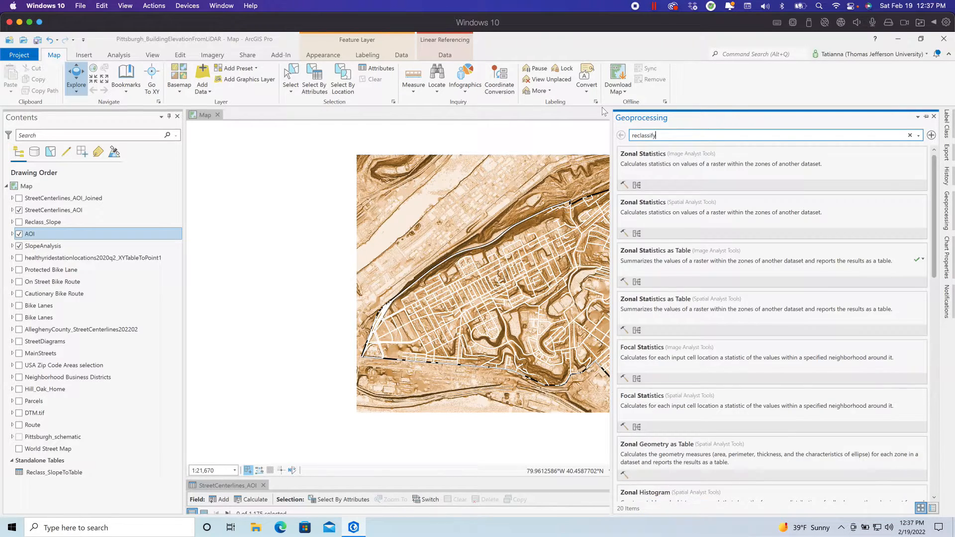
pyautogui.click(662, 152)
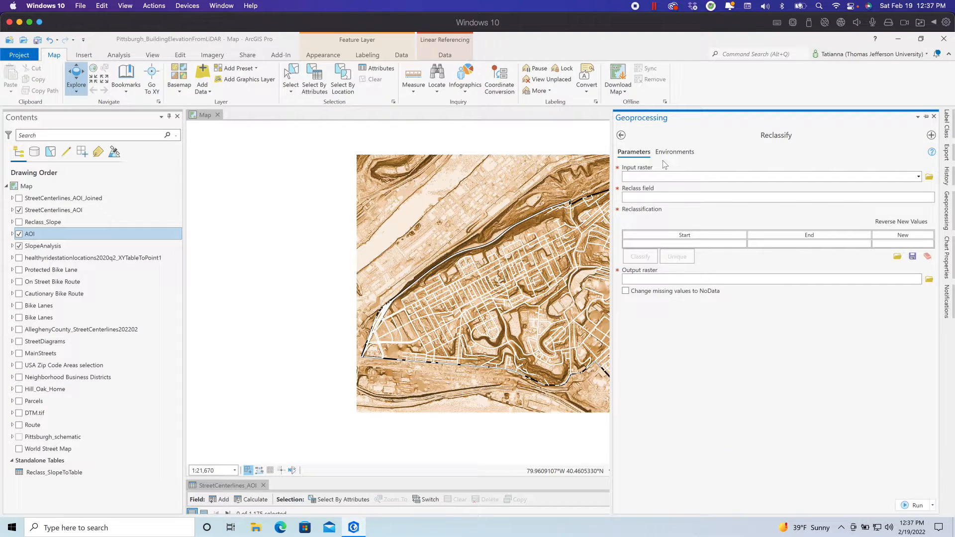
pyautogui.click(917, 177)
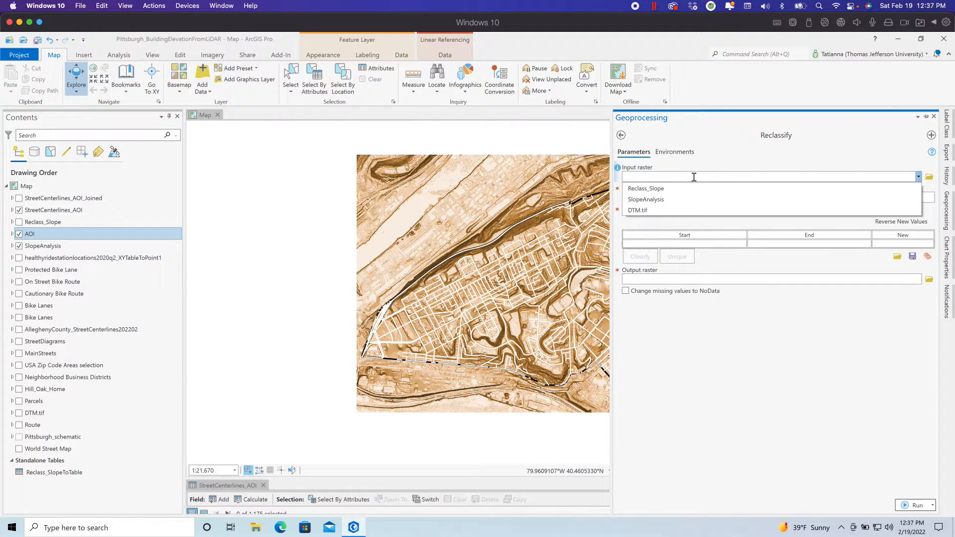
pyautogui.click(645, 199)
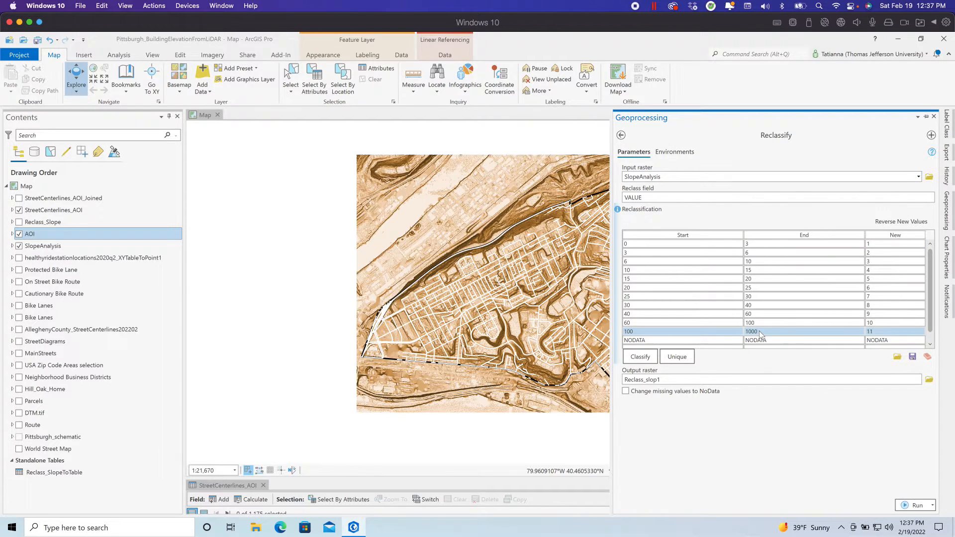
pyautogui.click(804, 331)
pyautogui.write('2')
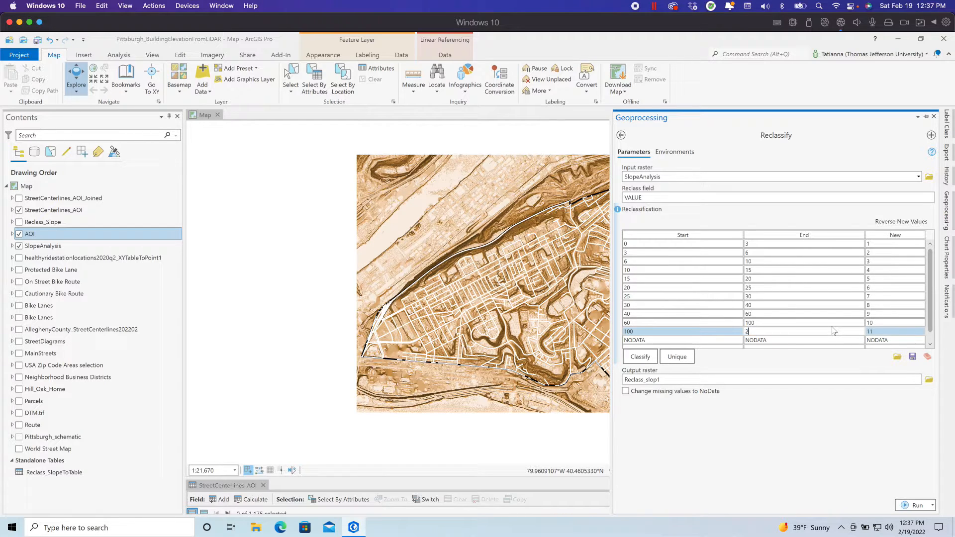
pyautogui.write('3000')
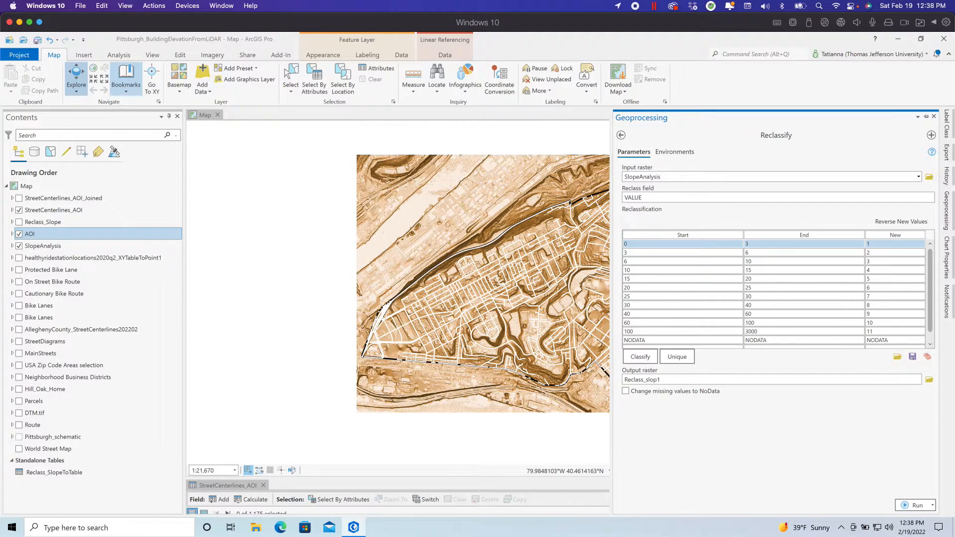
pyautogui.moveTo(126, 79)
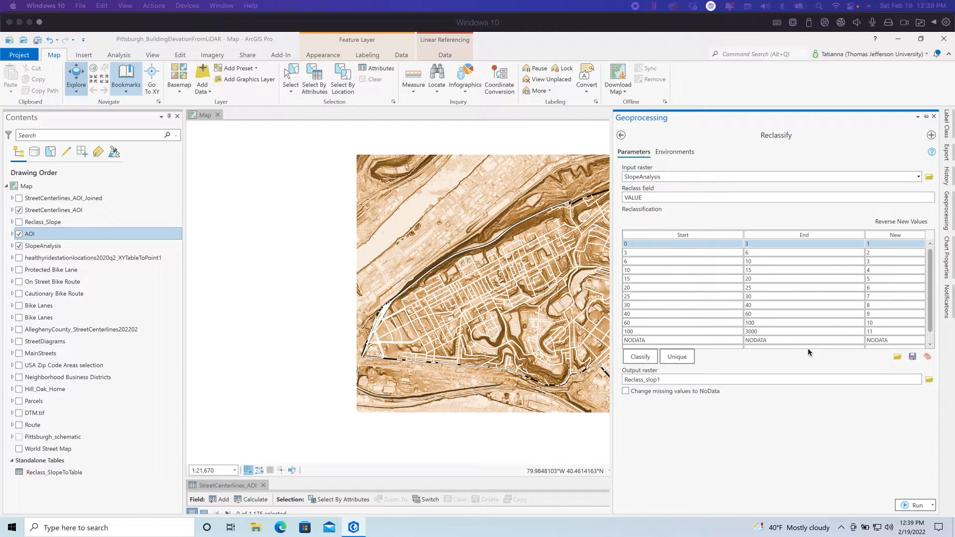
pyautogui.moveTo(697, 264)
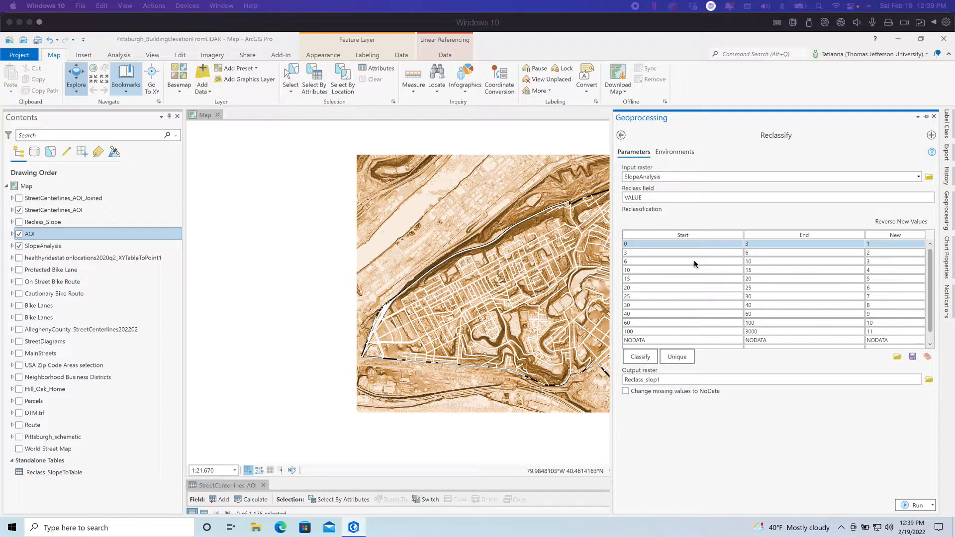
pyautogui.moveTo(458, 267)
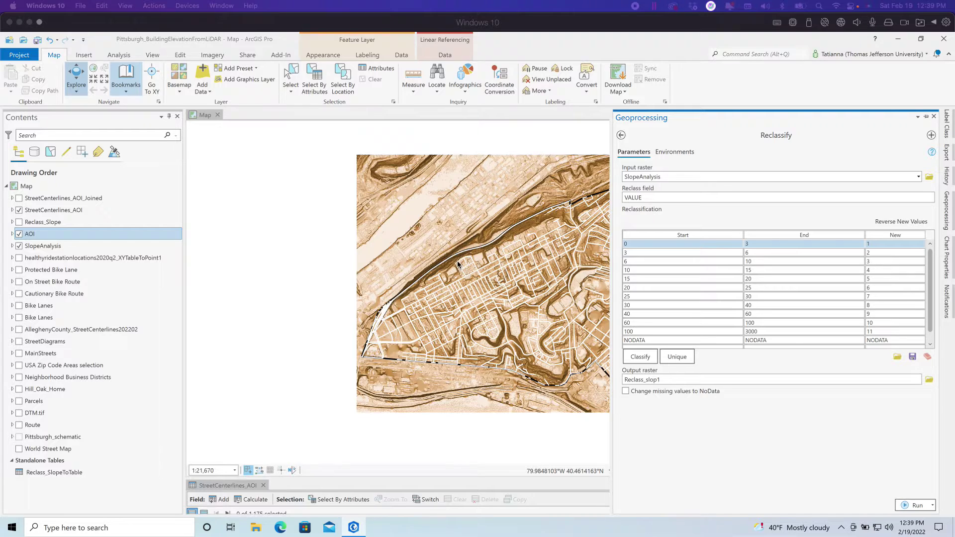
pyautogui.moveTo(494, 237)
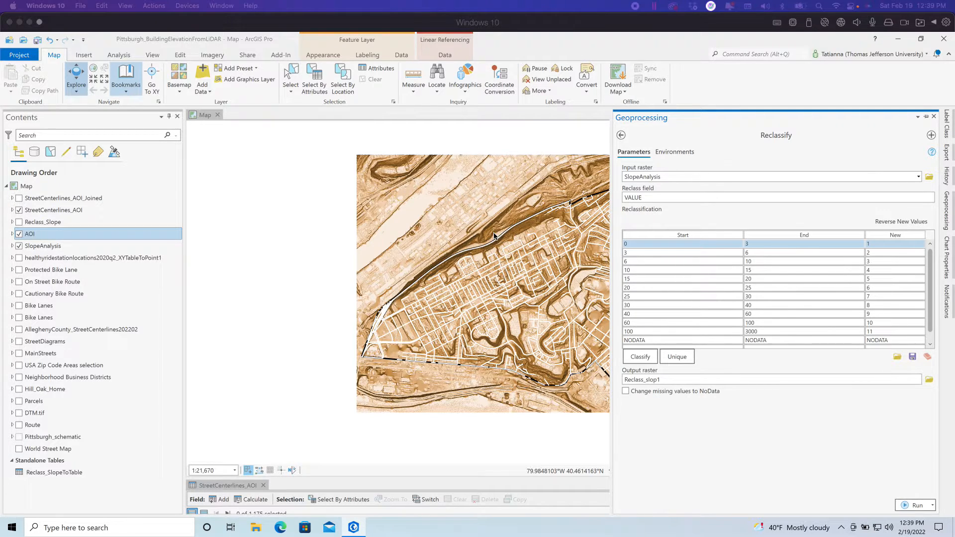
pyautogui.moveTo(510, 222)
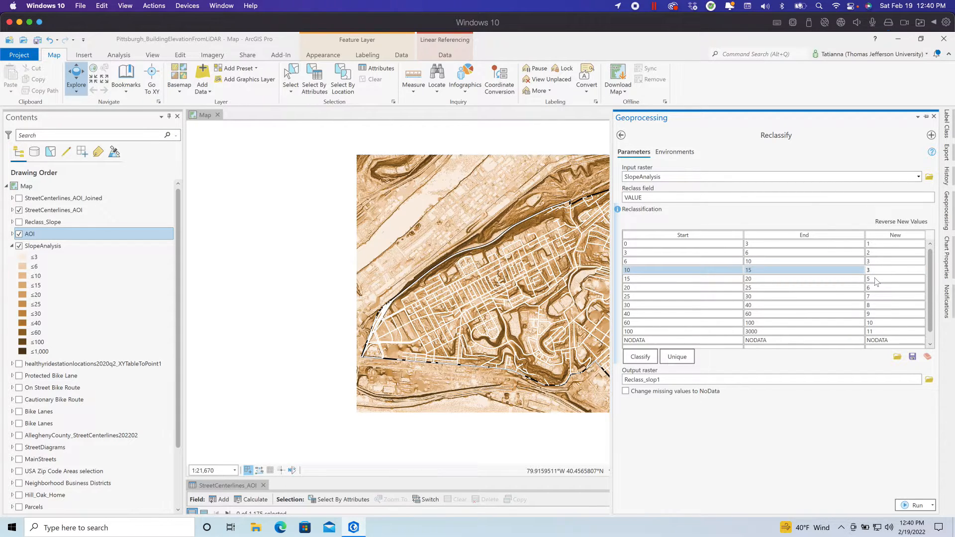
# Regroup the slope ranges' New class values (3, 3, 4, 4, 4, 5) in the Reclassification table.
pyautogui.click(895, 279)
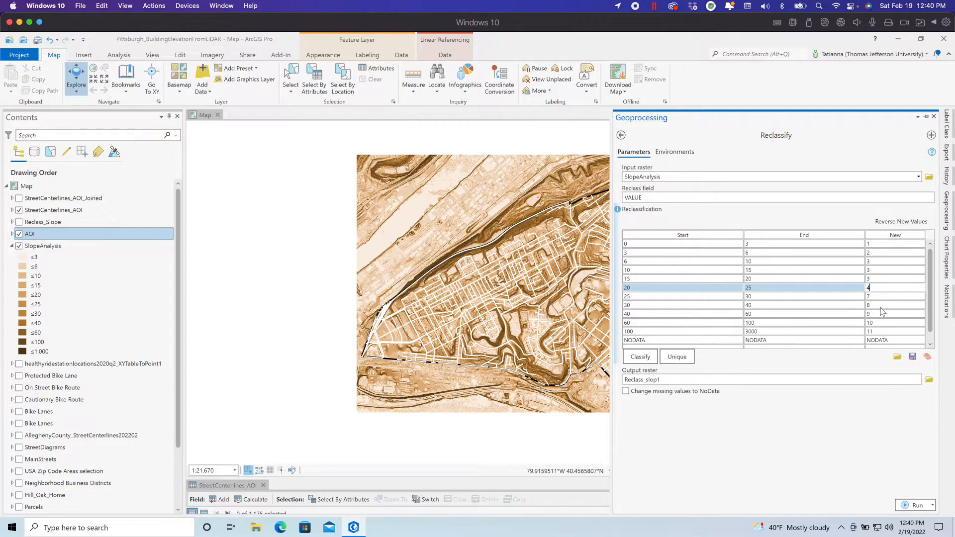
pyautogui.click(896, 296)
pyautogui.write('4')
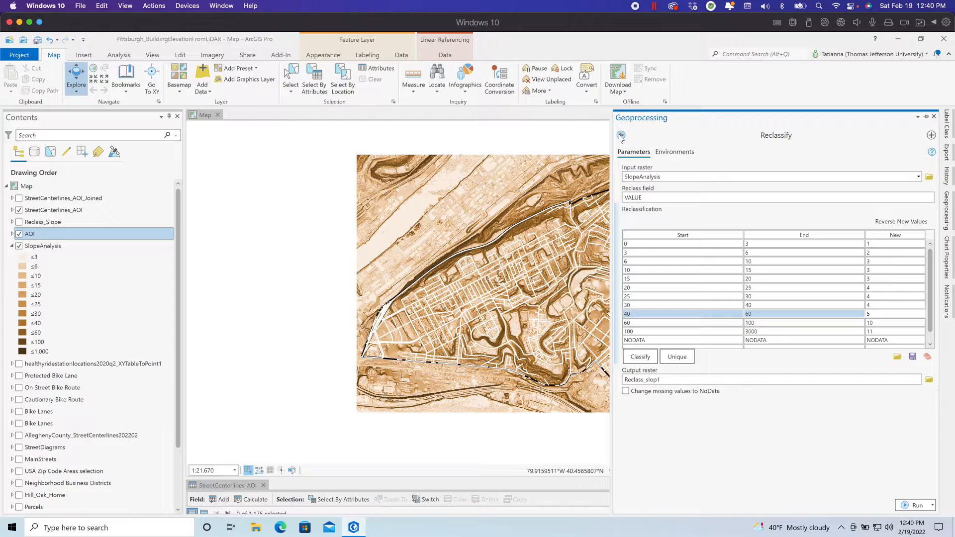
pyautogui.click(895, 323)
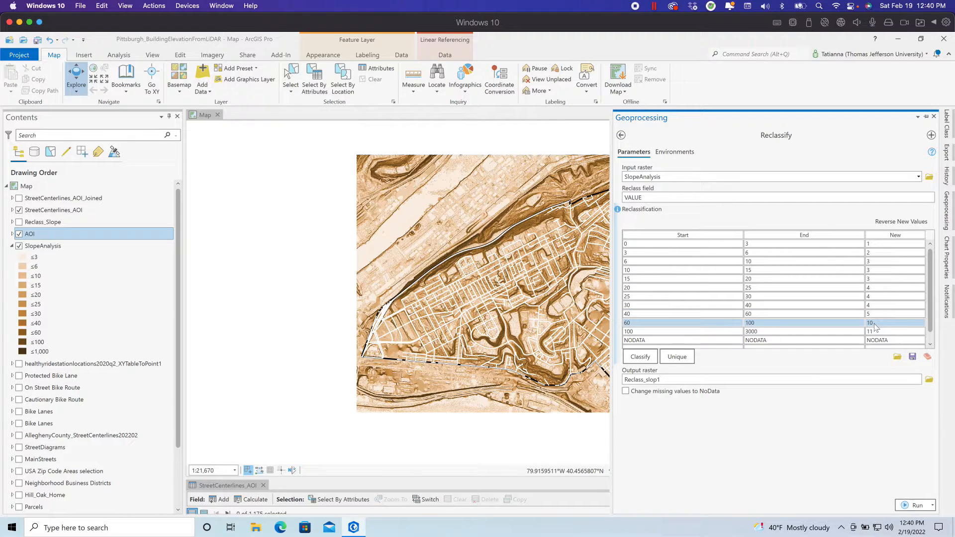
pyautogui.tripleClick(896, 323)
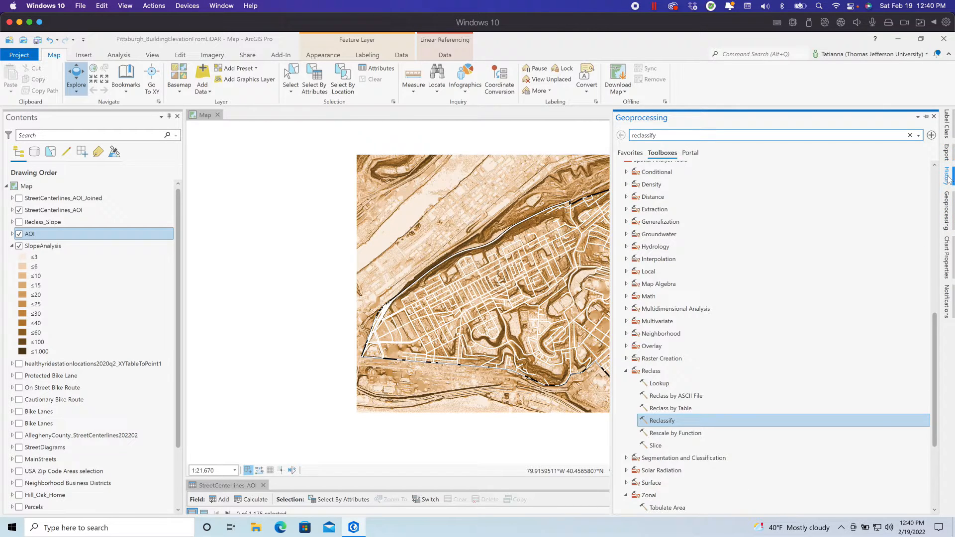
# Set Reclassify environments: Extent As Specified Below, Cell Size same as SlopeAnalysis.
pyautogui.click(948, 177)
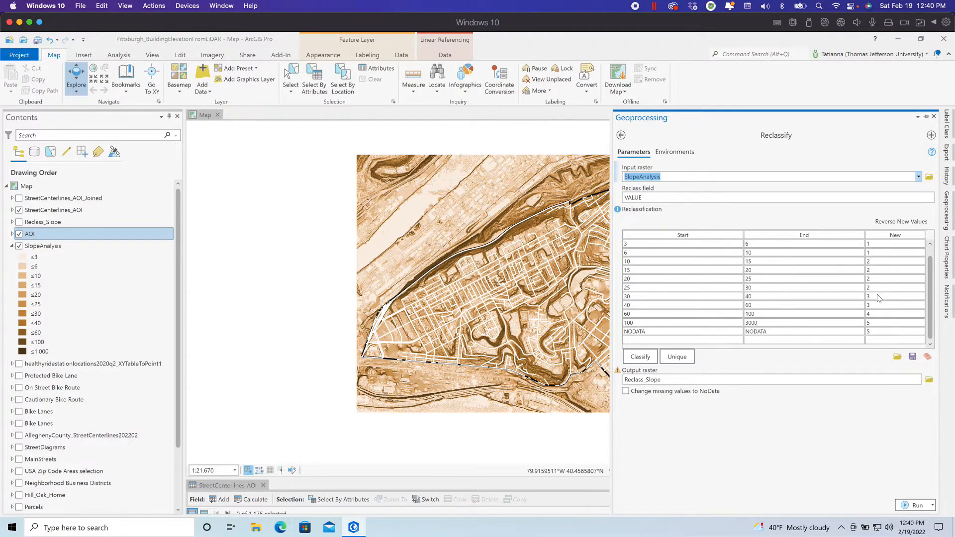
pyautogui.click(674, 152)
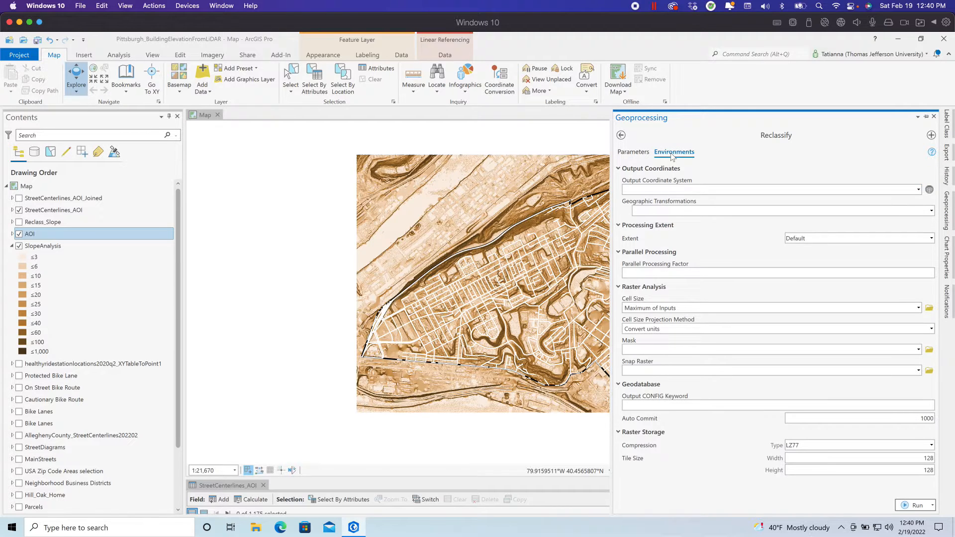
pyautogui.moveTo(569, 225)
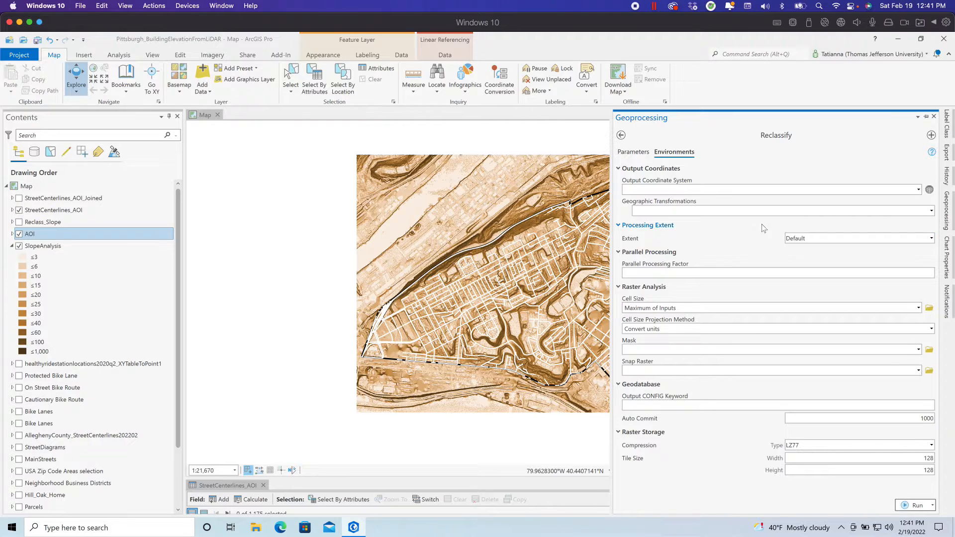
pyautogui.click(930, 238)
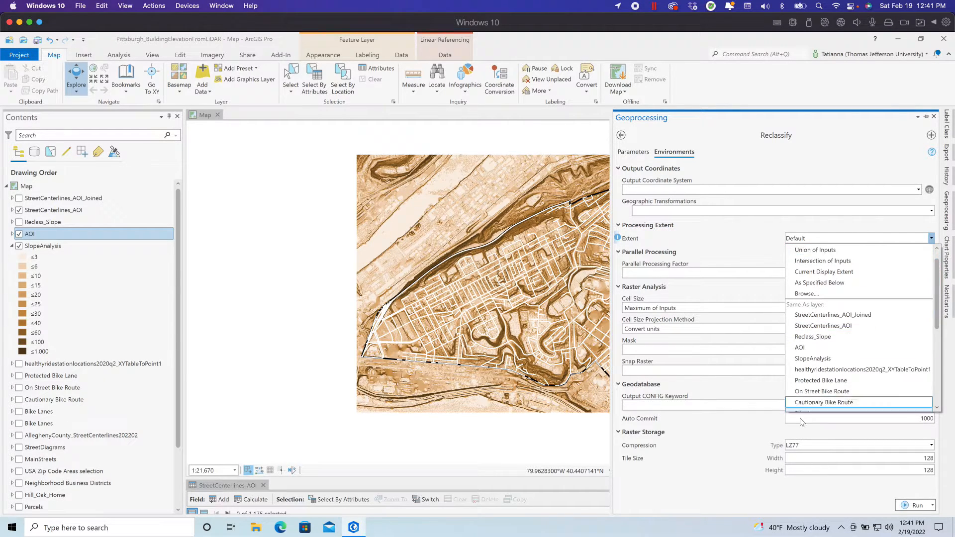
pyautogui.click(820, 282)
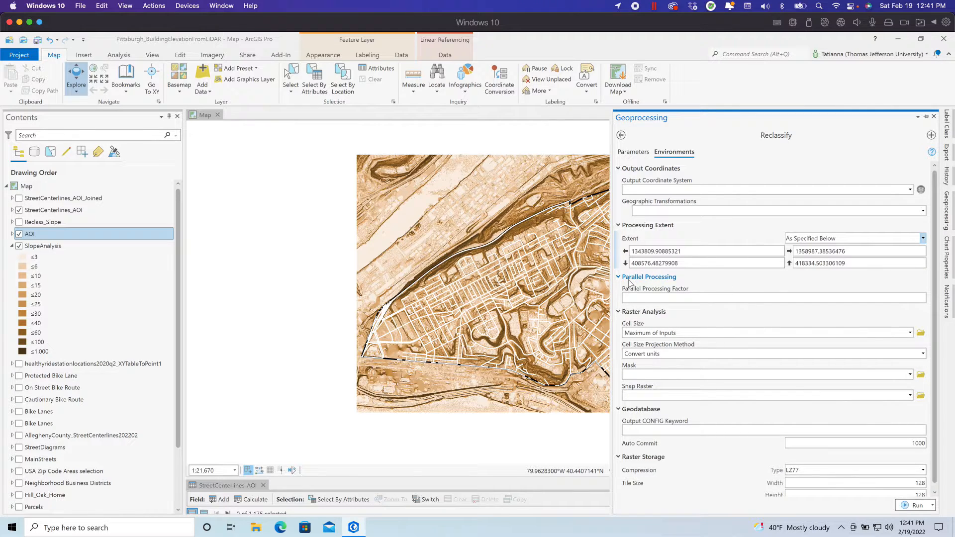
pyautogui.click(910, 333)
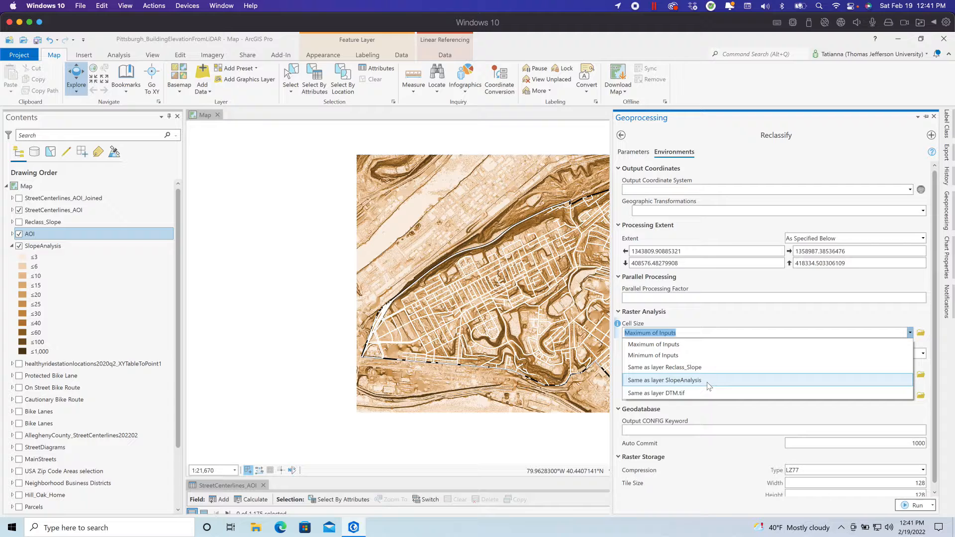
pyautogui.click(664, 380)
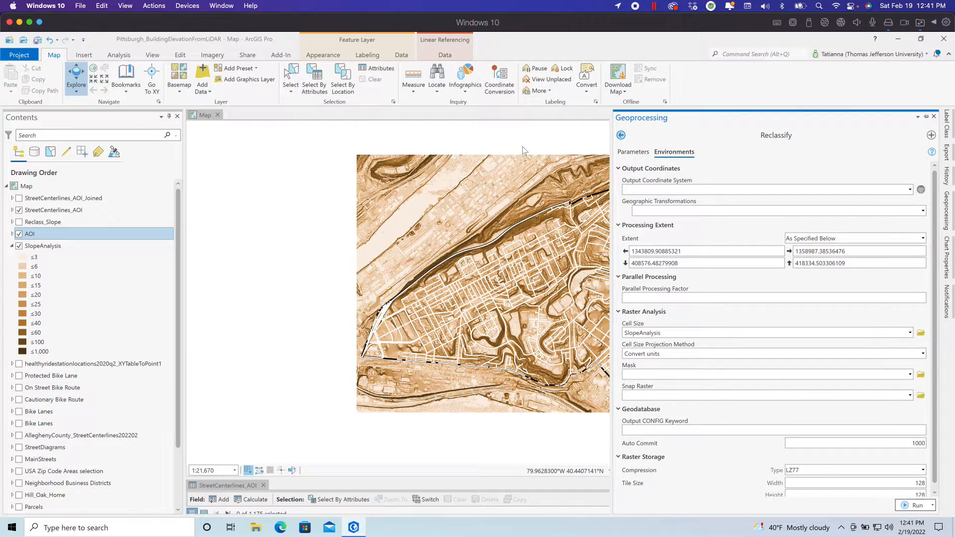
pyautogui.click(633, 151)
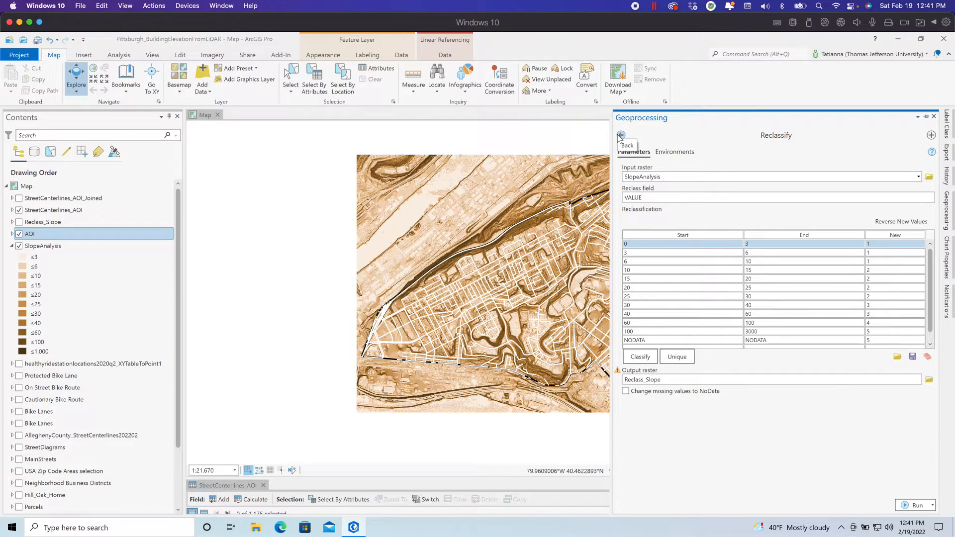
pyautogui.click(621, 136)
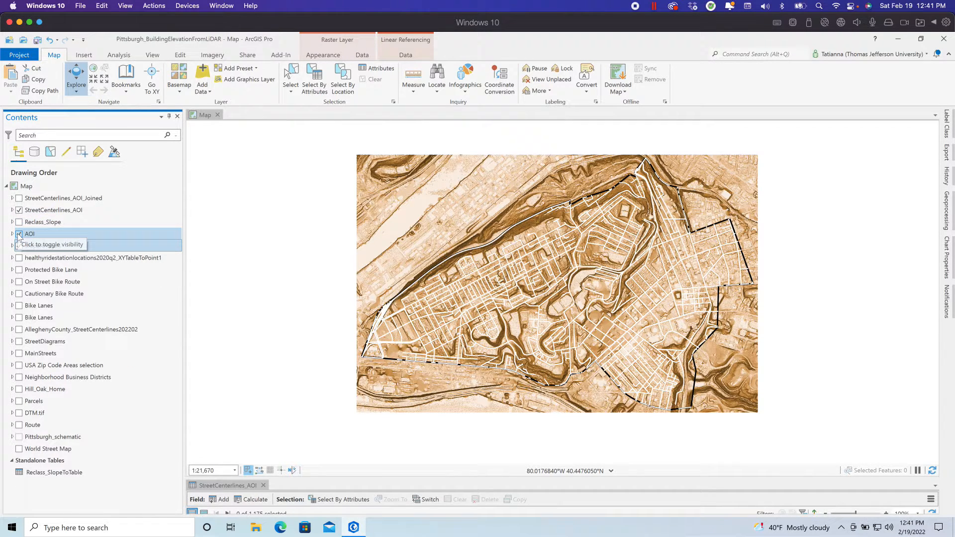
# Show AOI and Reclass_Slope, hide SlopeAnalysis, and expand the reclassified legend.
pyautogui.click(19, 222)
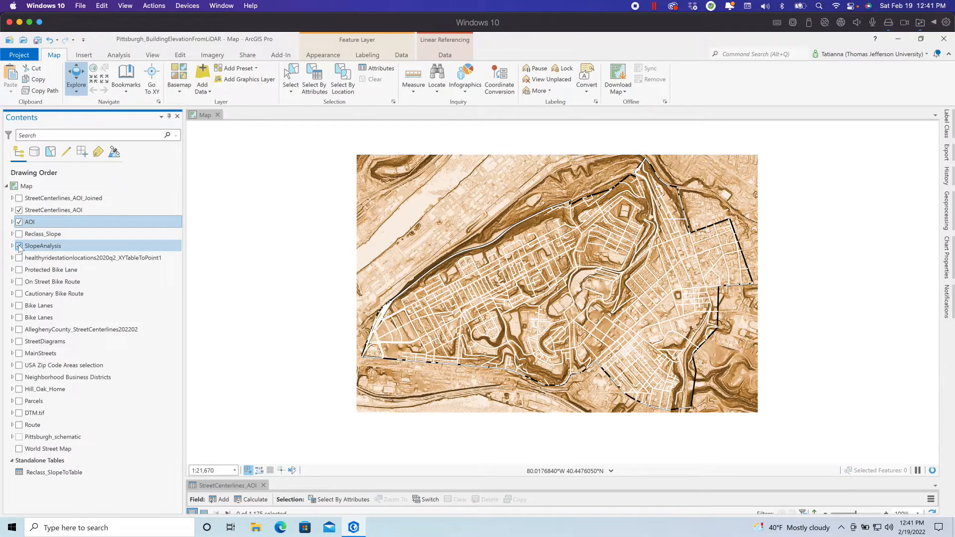
pyautogui.click(19, 245)
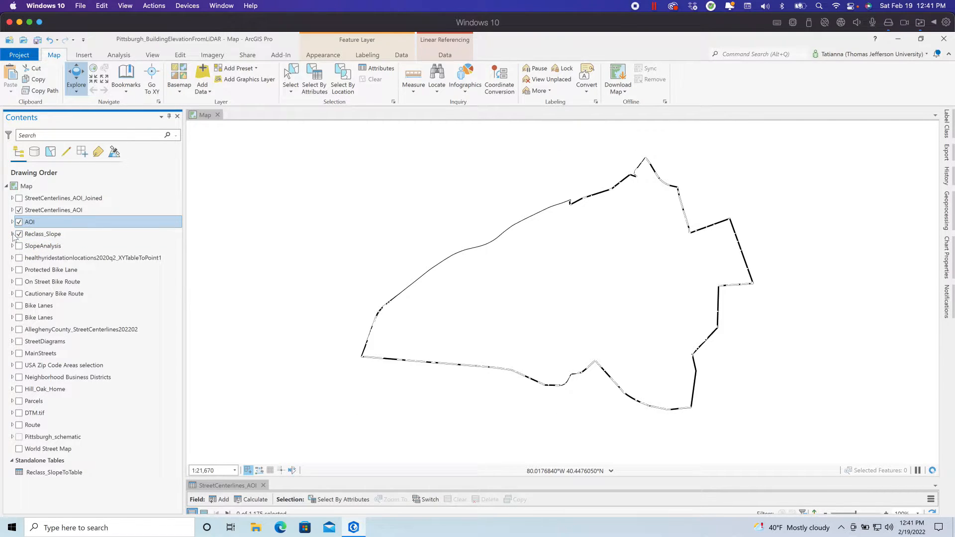
pyautogui.click(12, 234)
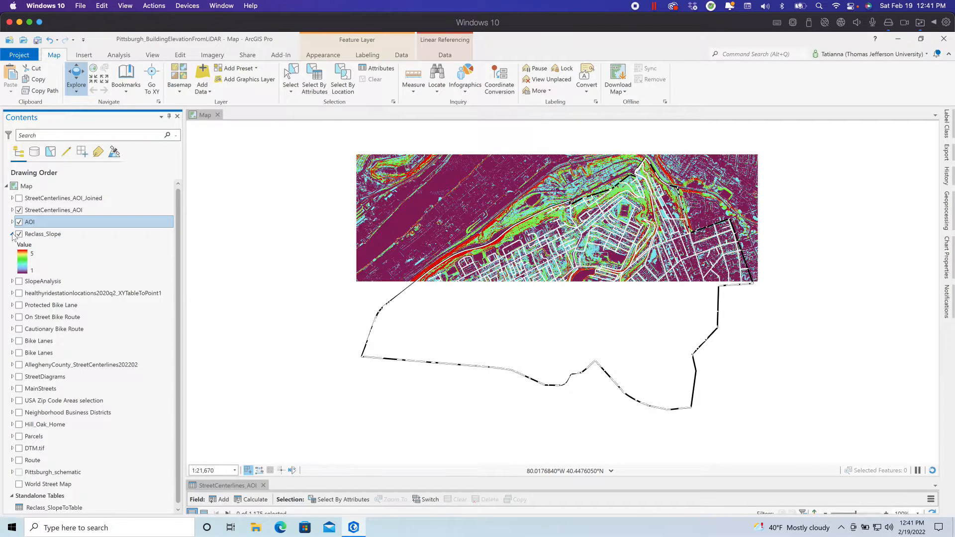
pyautogui.click(19, 234)
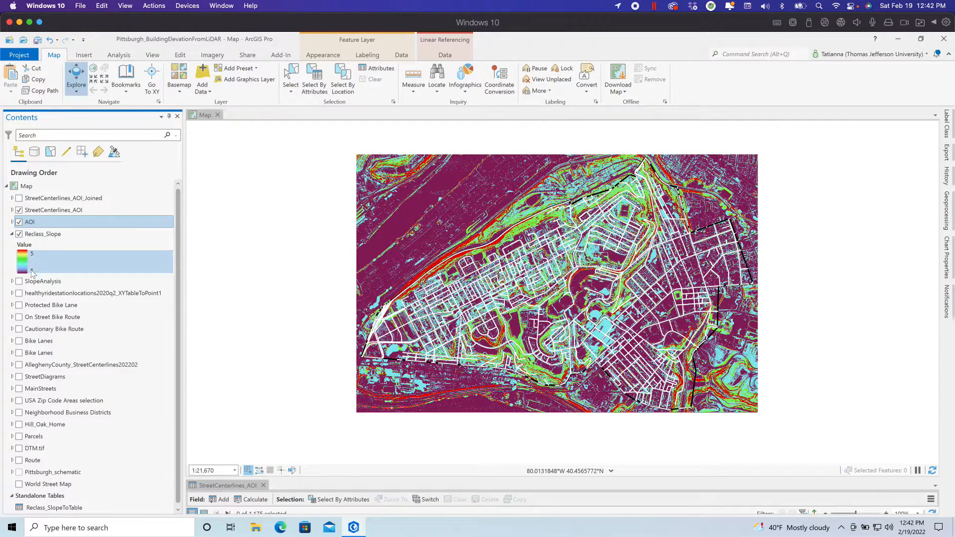
# Select the StreetCenterlines_AOI and AOI layers in Contents.
pyautogui.click(53, 210)
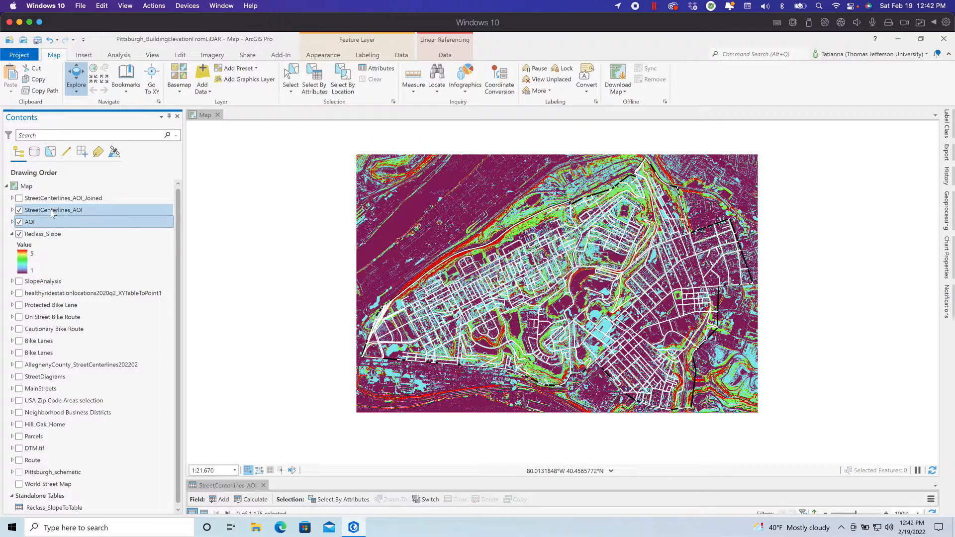
pyautogui.click(29, 222)
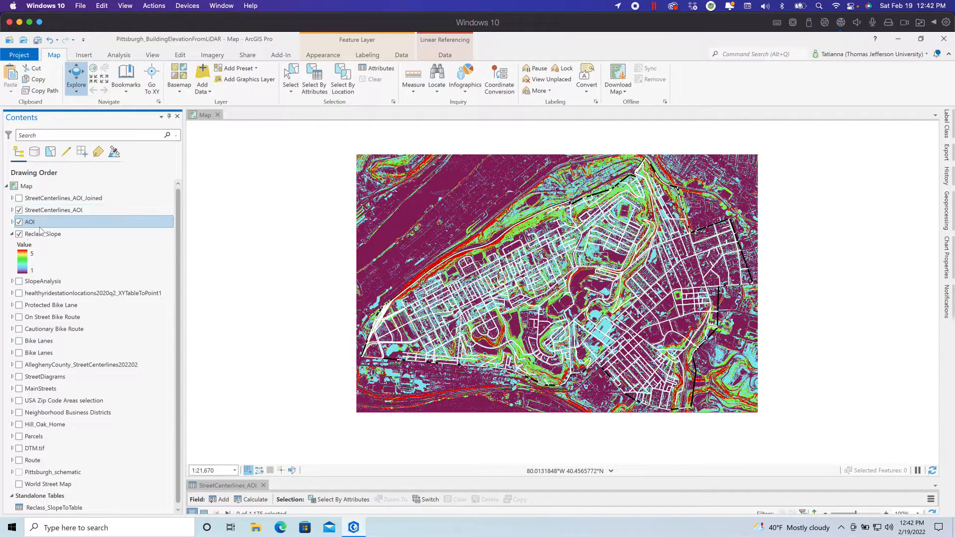
pyautogui.click(53, 209)
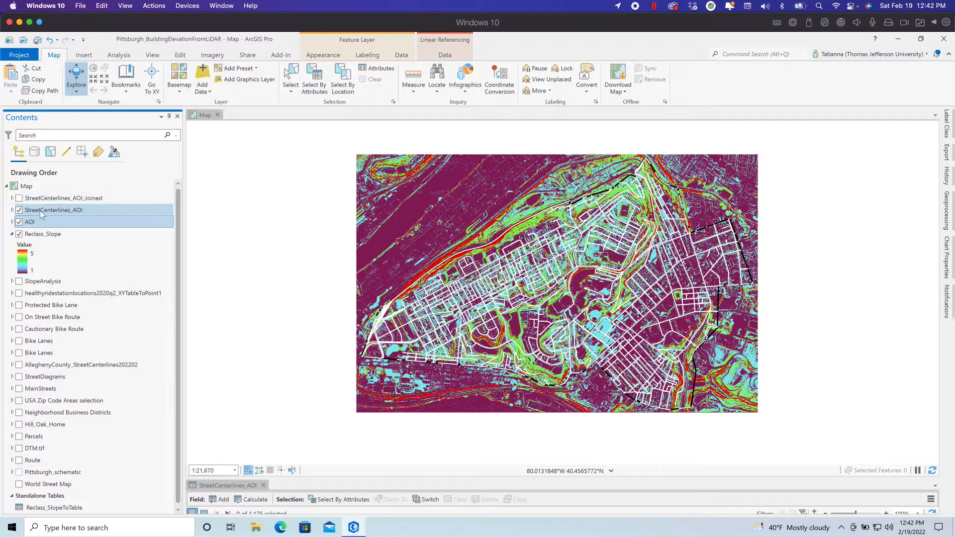
pyautogui.click(43, 234)
pyautogui.write('zonal')
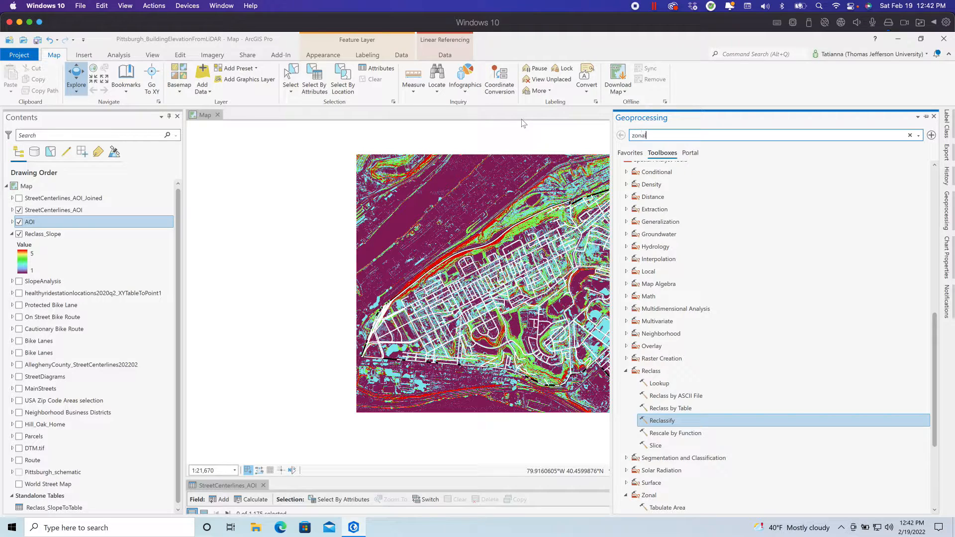
# Search 'statis', then open the StreetCenterlines_AOI attribute table of 1,175 segments.
pyautogui.write('statis')
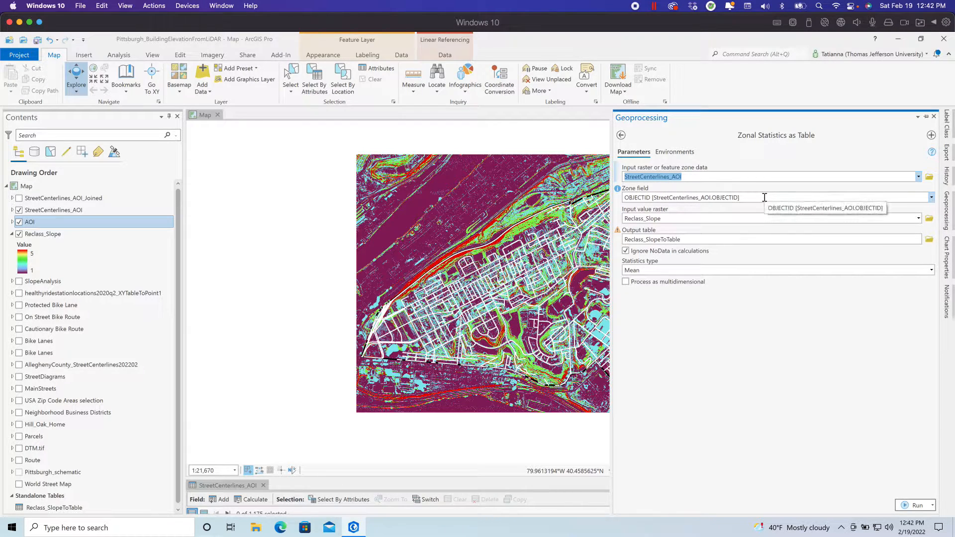
pyautogui.click(43, 234)
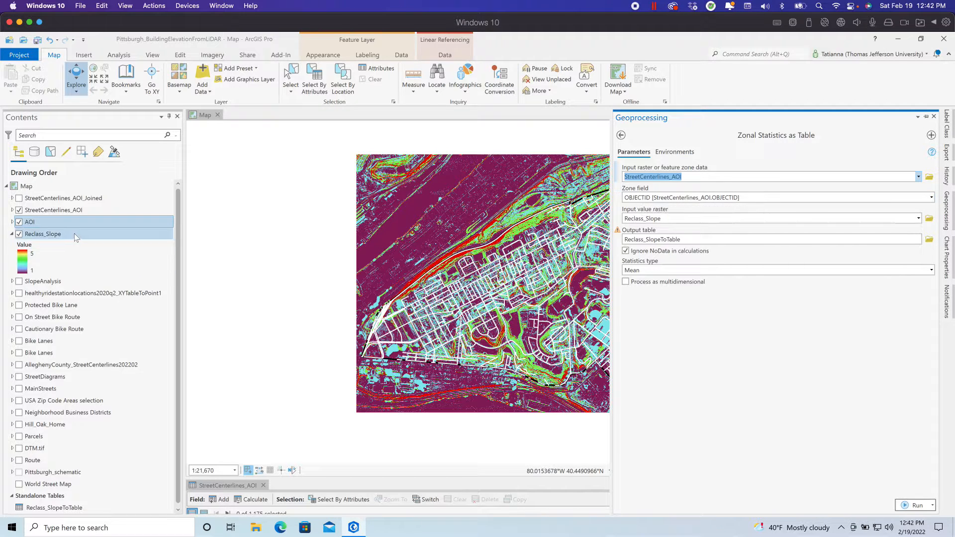
pyautogui.click(43, 234)
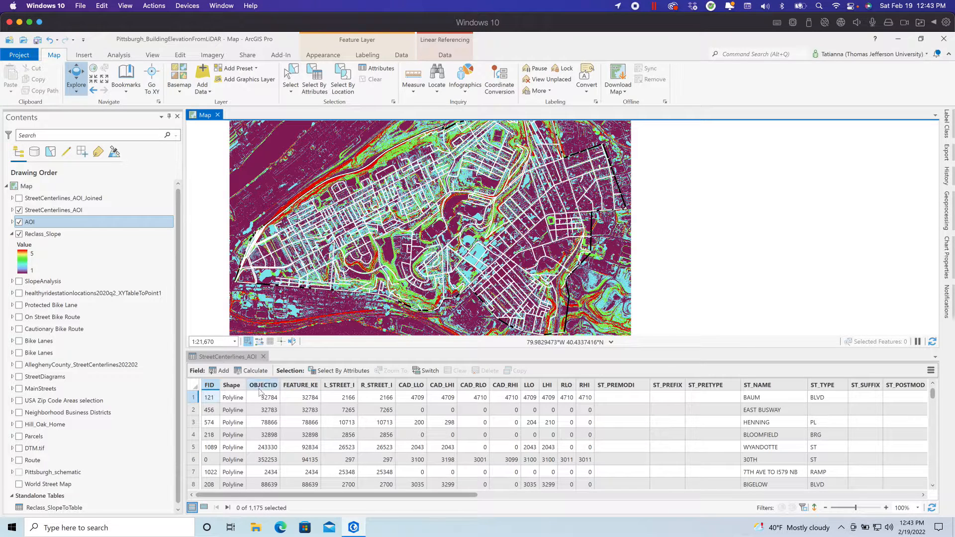
pyautogui.moveTo(264, 385)
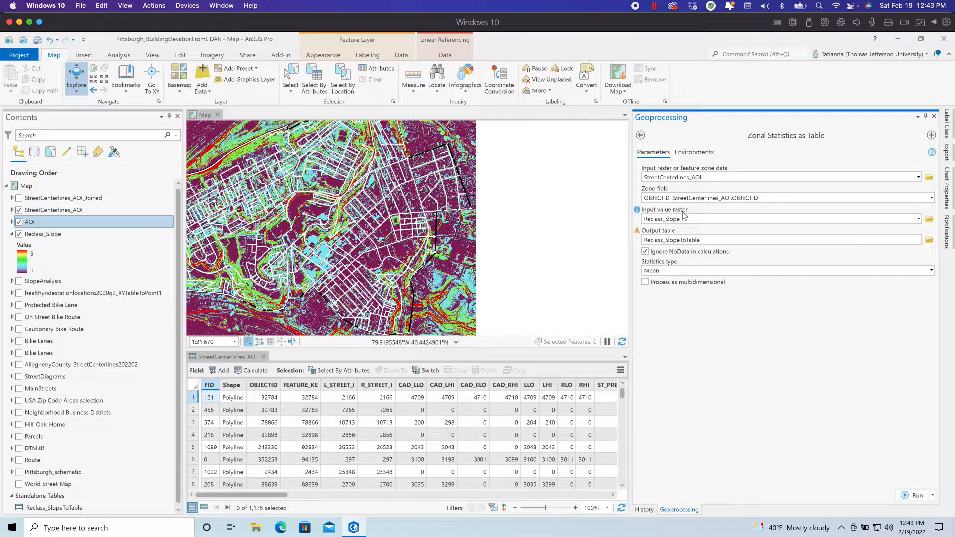
pyautogui.moveTo(664, 218)
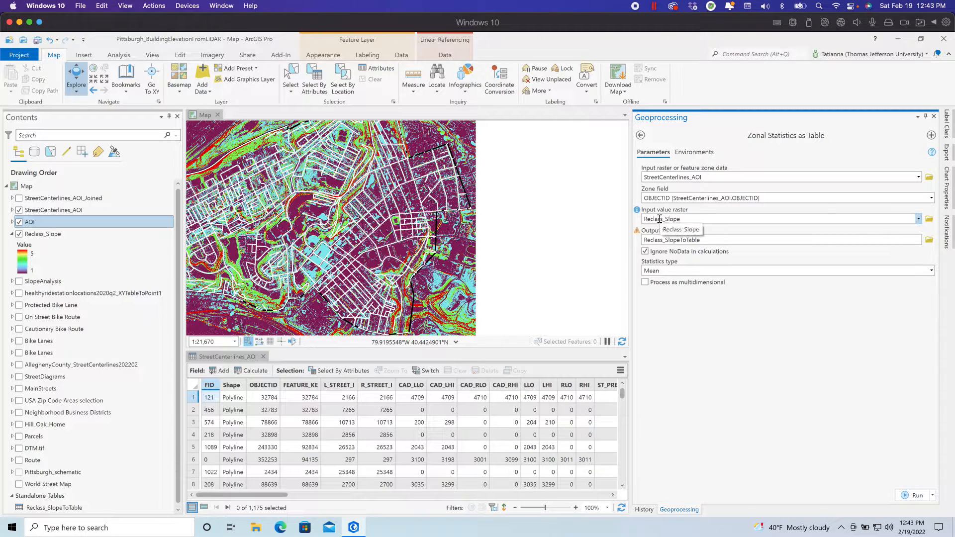
# Configure Zonal Statistics as Table: OBJECTID zones, Reclass_Slope values, Mean, output Reclass_SlopeToTable.
pyautogui.click(42, 234)
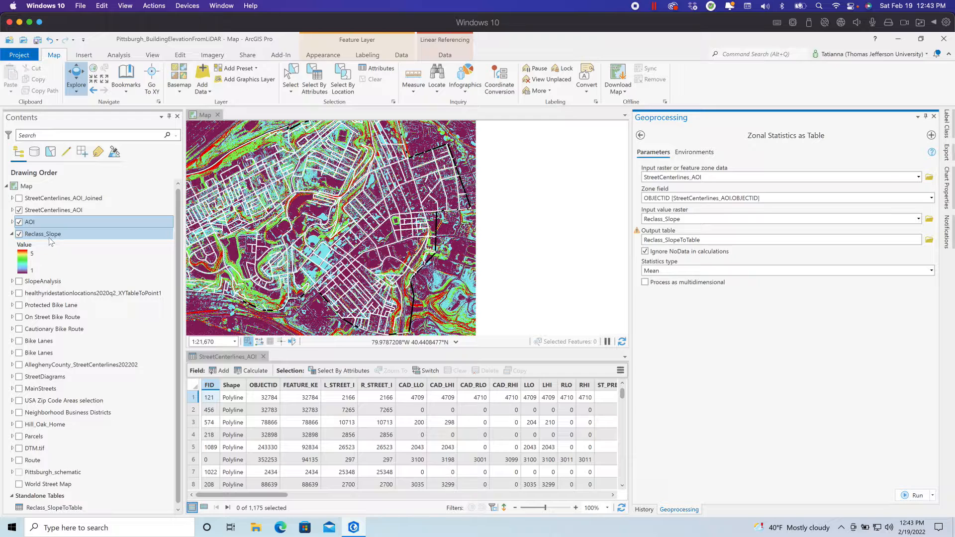
pyautogui.click(731, 240)
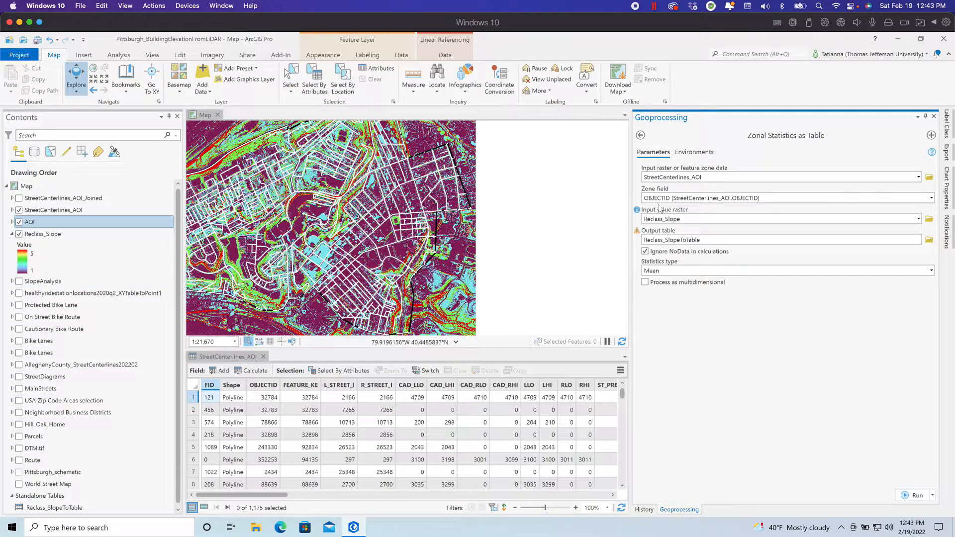
pyautogui.click(930, 270)
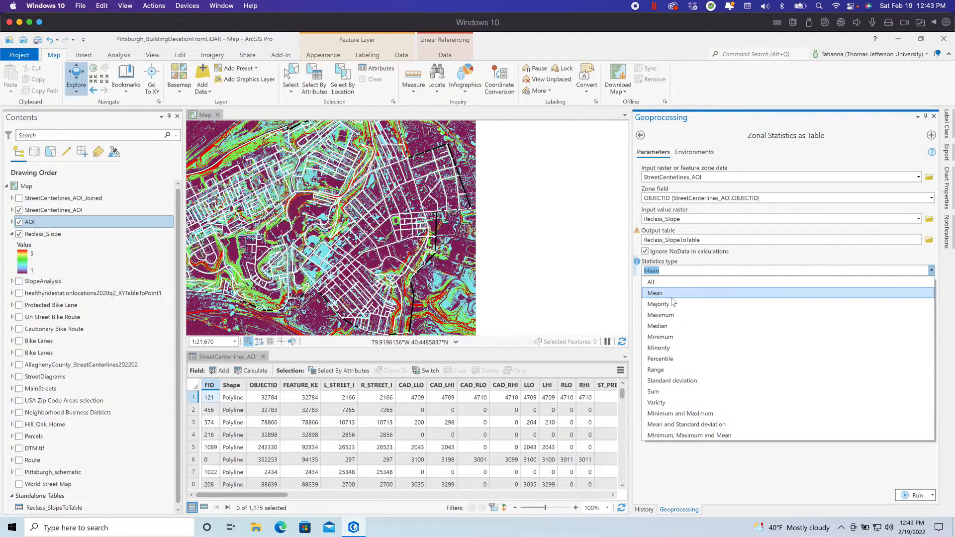
pyautogui.click(656, 293)
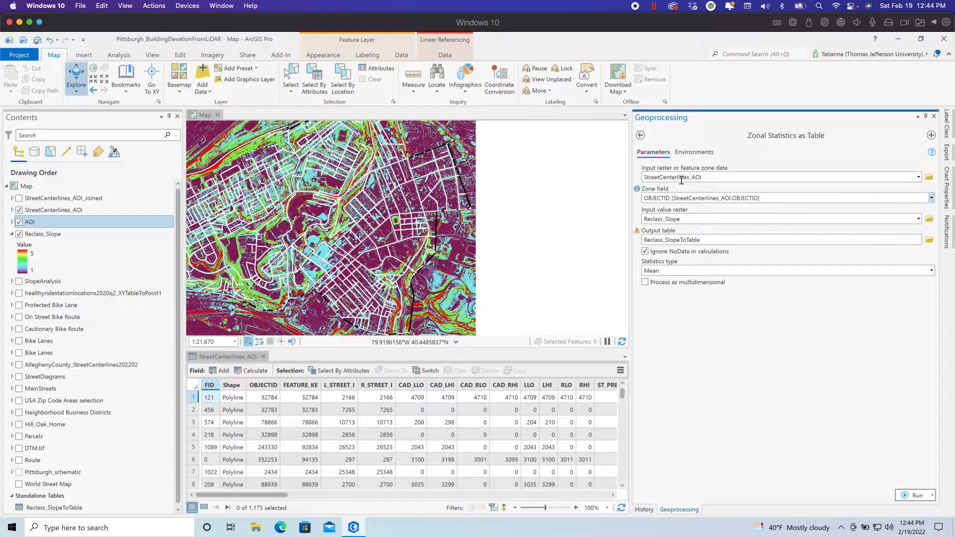
pyautogui.click(693, 152)
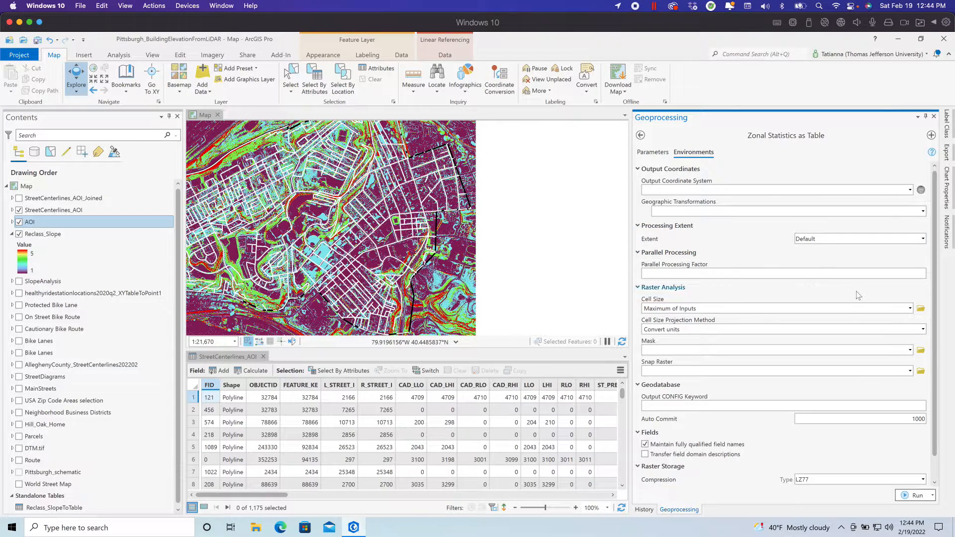
pyautogui.click(653, 152)
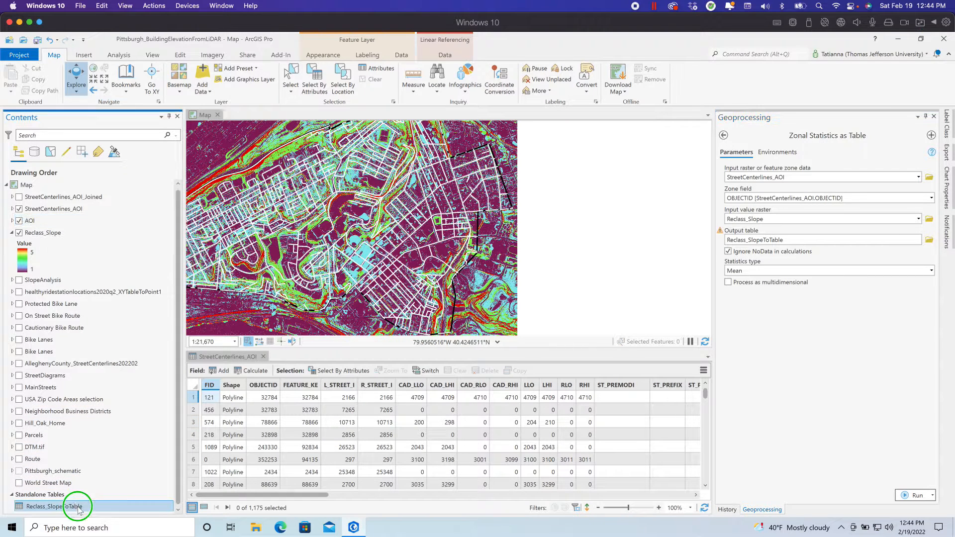
# Open Reclass_SlopeToTable to review per-street COUNT, AREA and MEAN, then select StreetCenterlines_AOI.
pyautogui.rightClick(54, 507)
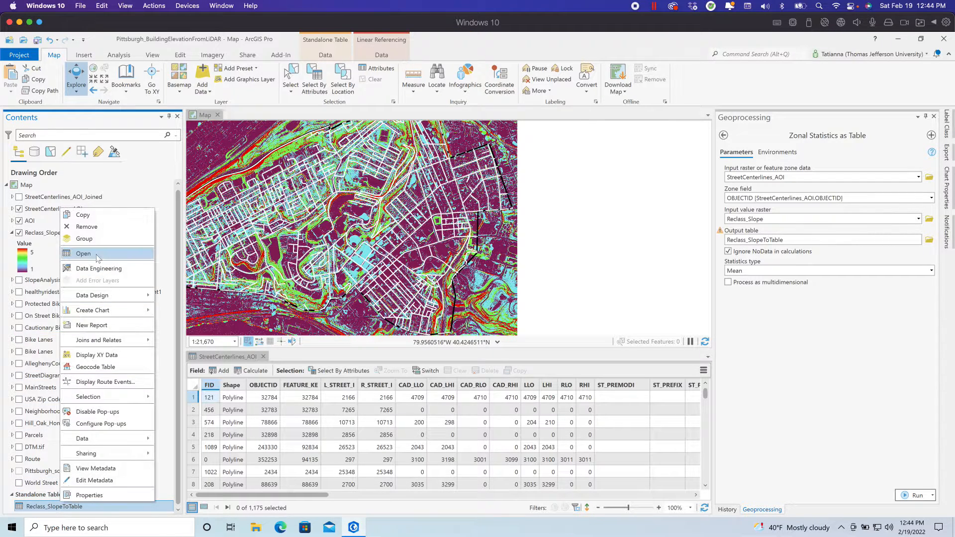
pyautogui.click(84, 254)
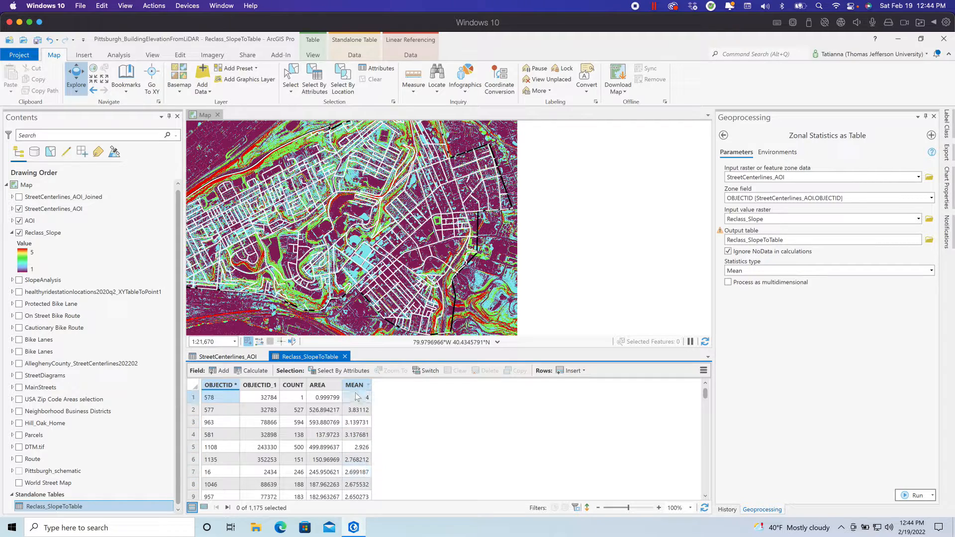
pyautogui.click(52, 471)
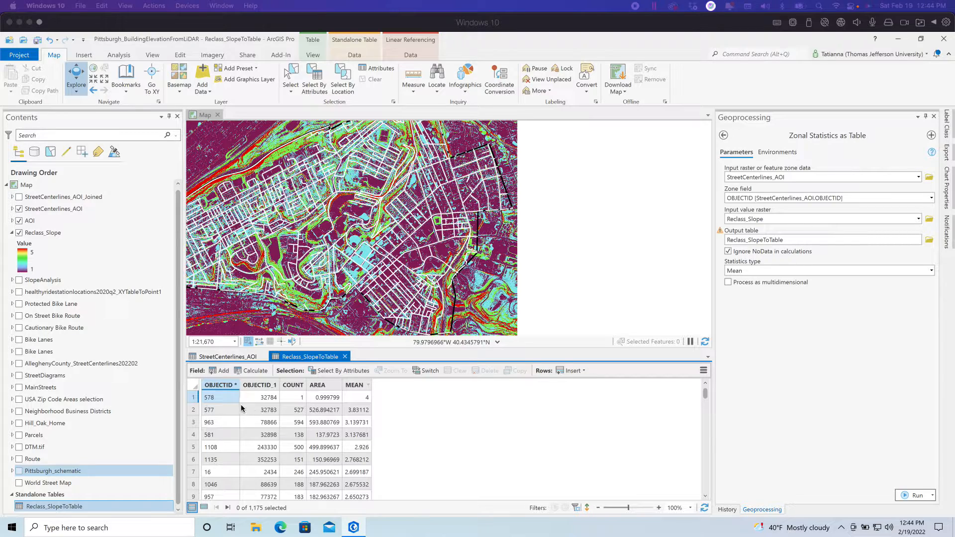
pyautogui.click(54, 507)
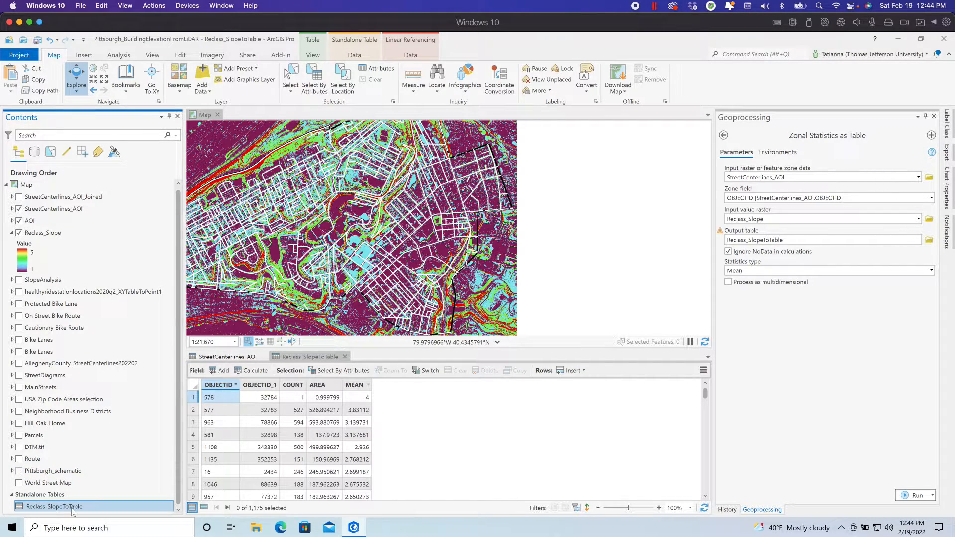
pyautogui.click(53, 209)
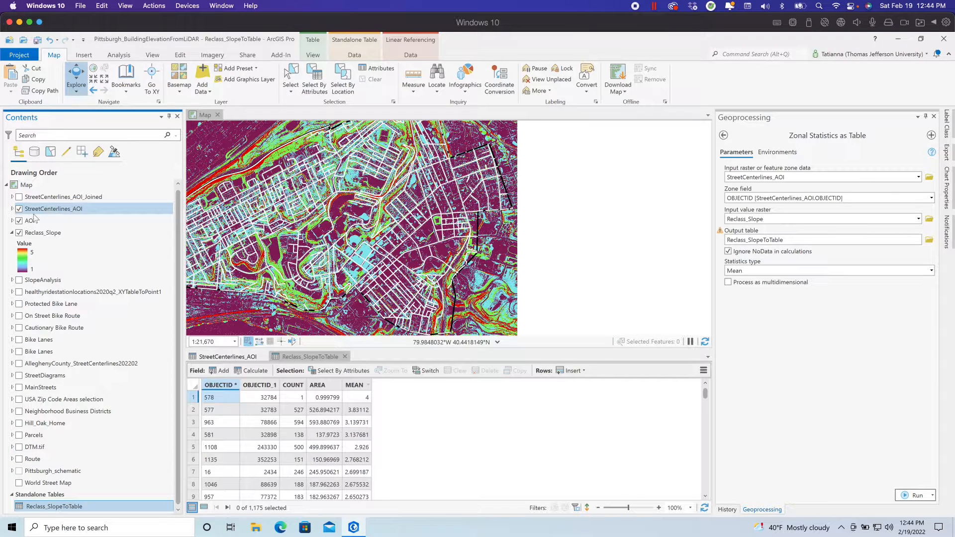
pyautogui.click(43, 233)
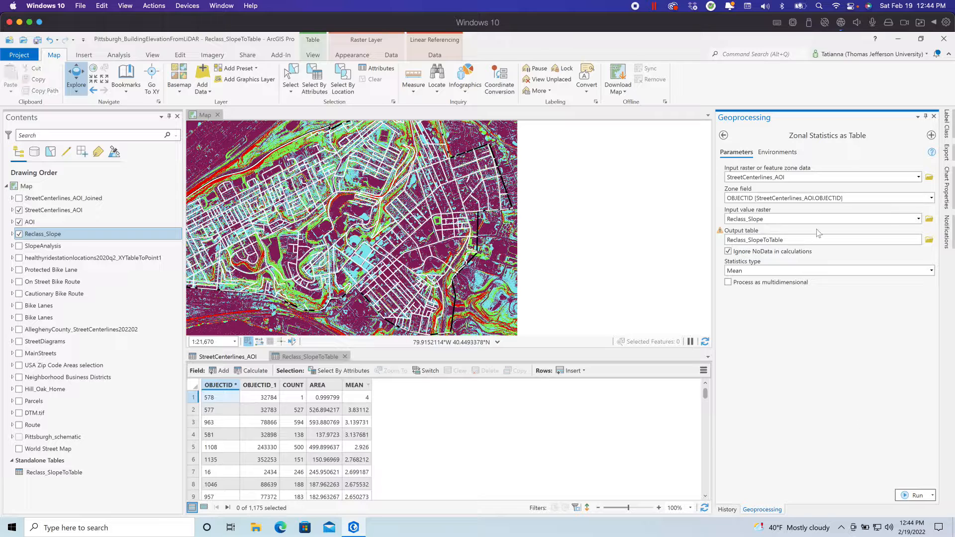
# Search Geoprocessing for 'add join' and bring up the StreetCenterlines_AOI attribute table.
pyautogui.click(780, 135)
pyautogui.write('add join')
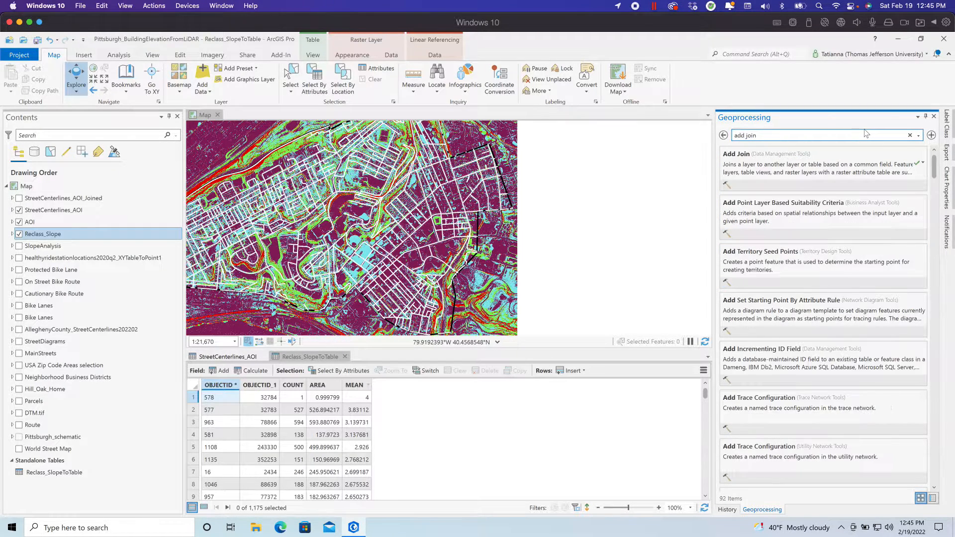
pyautogui.moveTo(737, 155)
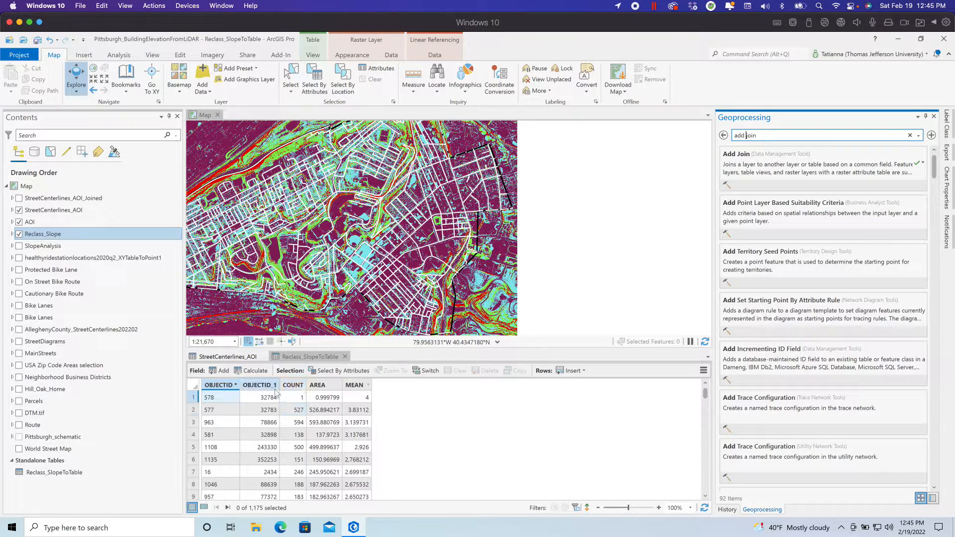
pyautogui.click(229, 356)
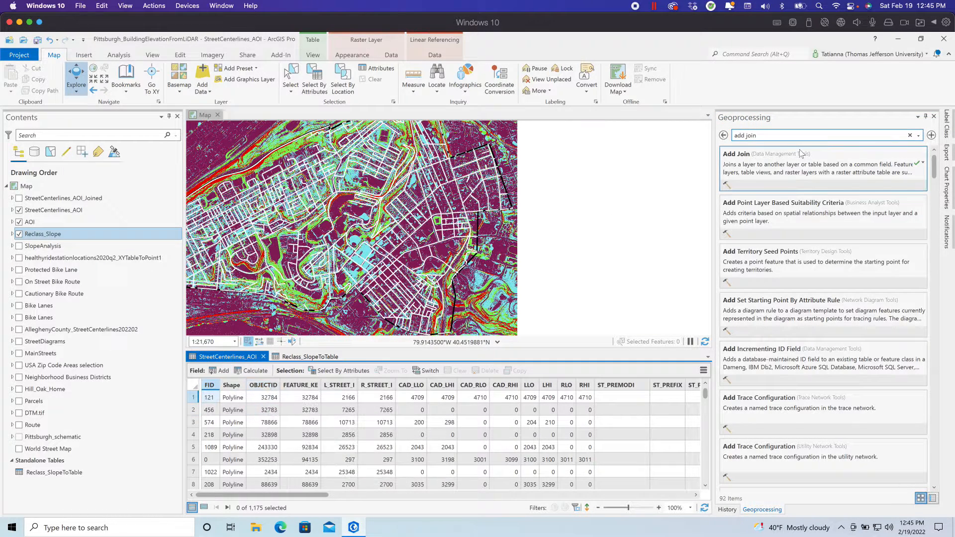
# Set Add Join to link StreetCenterlines_AOI (OBJECTID) with Reclass_SlopeToTable (OBJECTID_1).
pyautogui.click(726, 510)
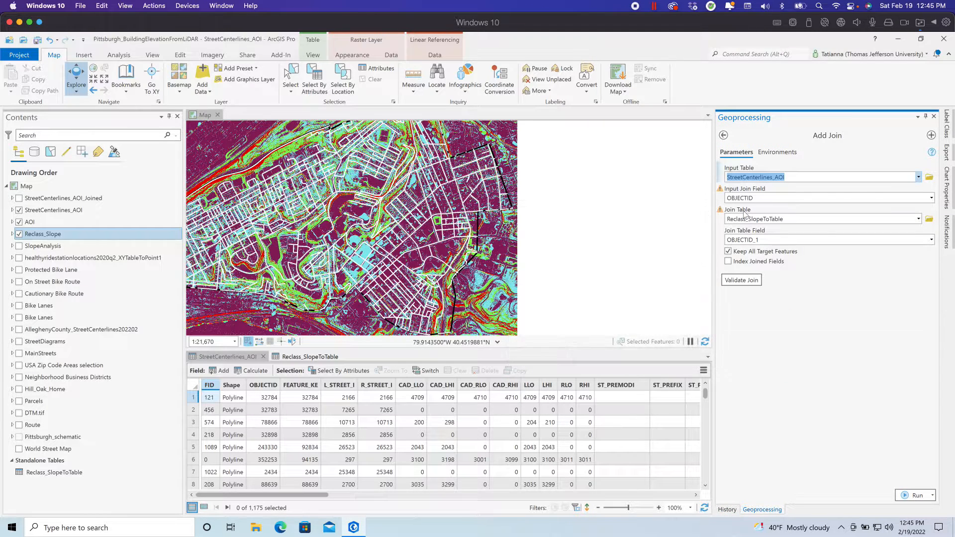
pyautogui.moveTo(919, 177)
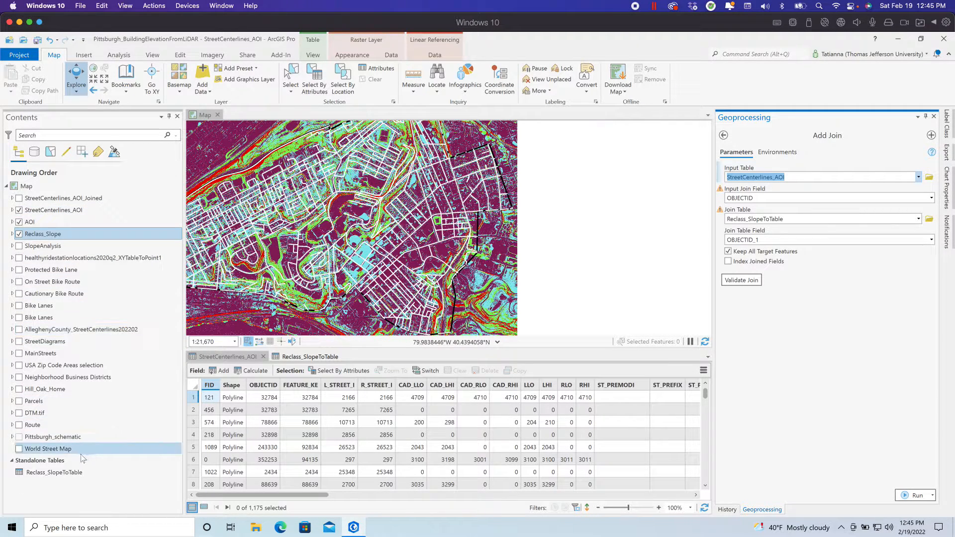
pyautogui.click(54, 472)
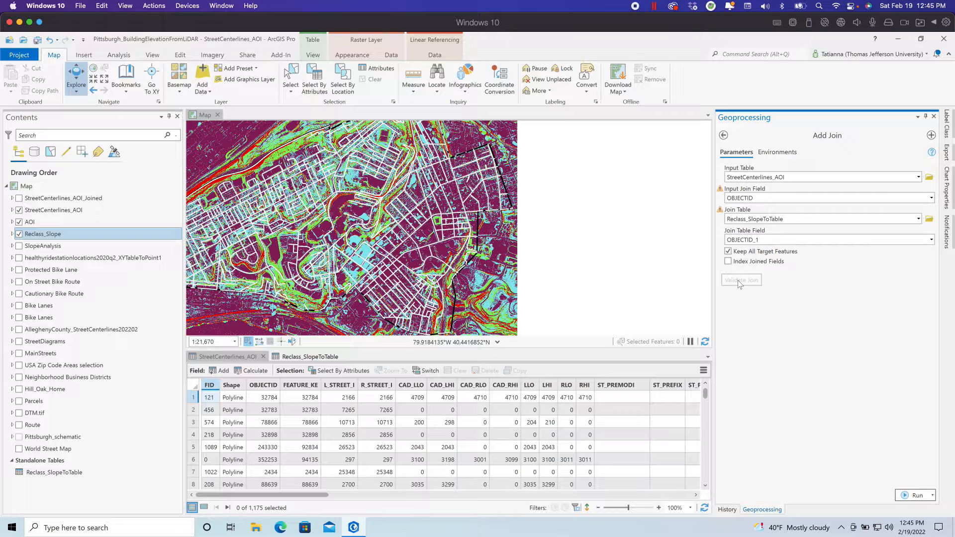
# Validate the join, dismiss the field-does-not-exist error, and close the attribute tables.
pyautogui.click(741, 280)
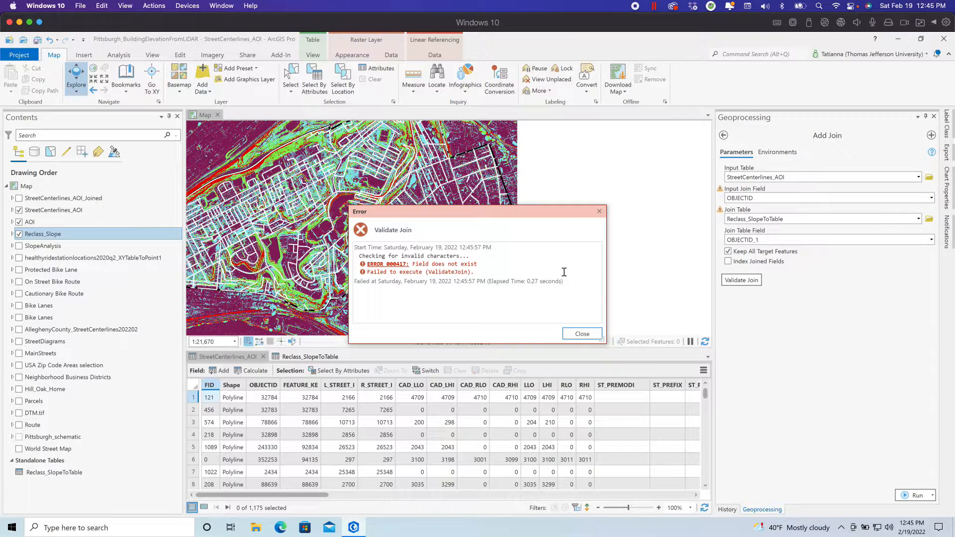
pyautogui.moveTo(599, 211)
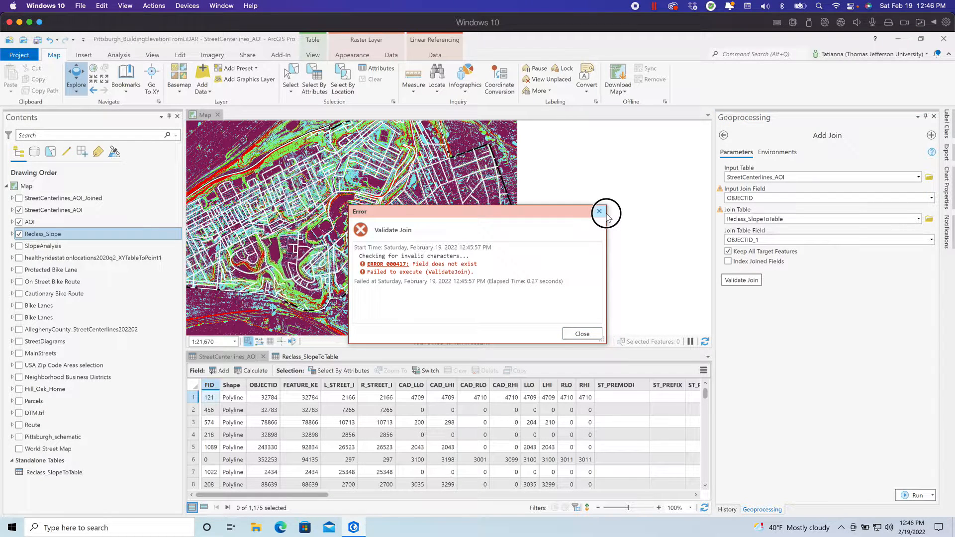
pyautogui.click(599, 212)
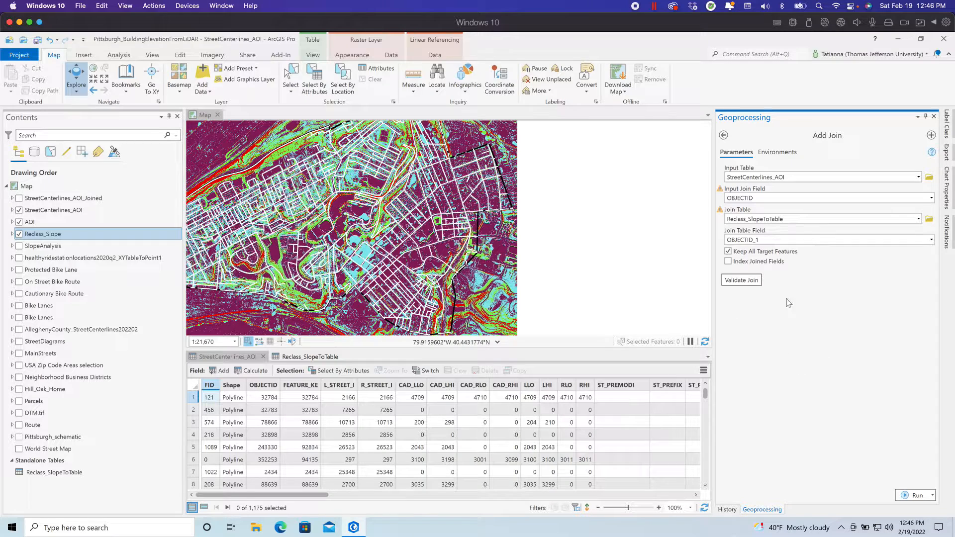
pyautogui.moveTo(724, 136)
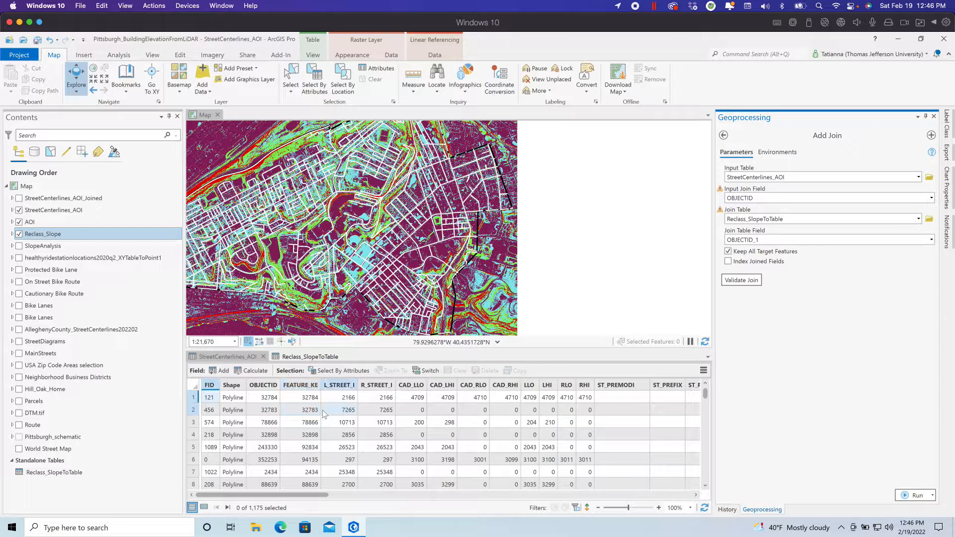
pyautogui.click(53, 210)
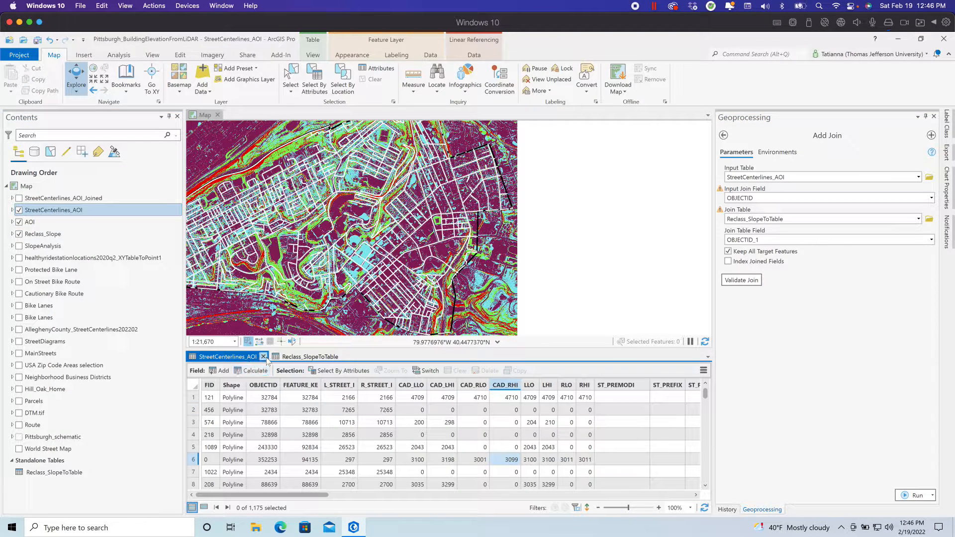
pyautogui.click(264, 356)
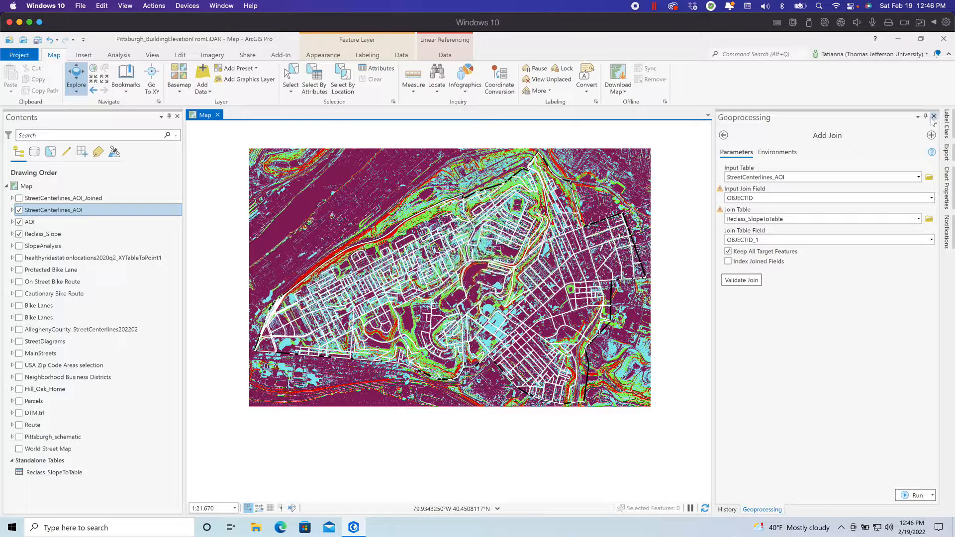
# Hide Reclass_Slope, show StreetCenterlines_AOI_Joined with its five MEAN slope classes, and zoom in.
pyautogui.click(19, 234)
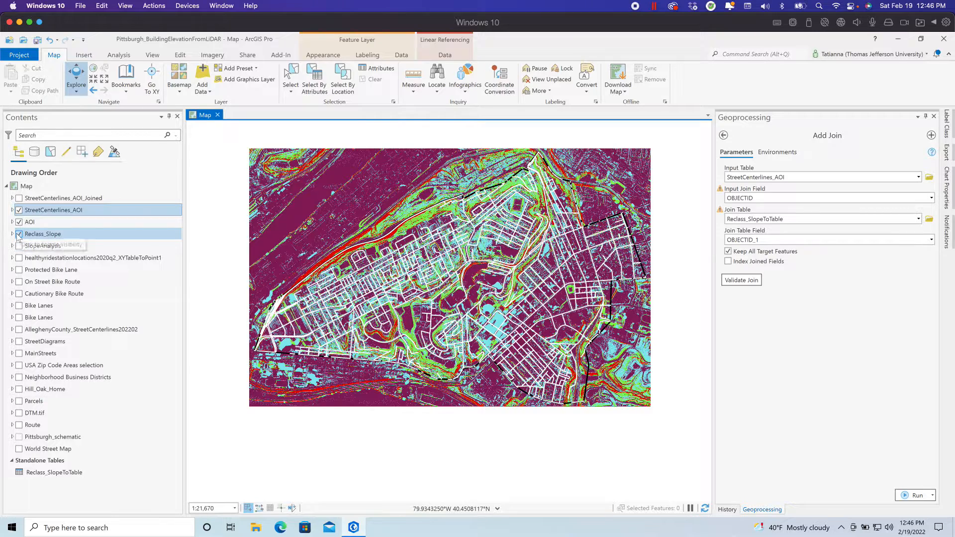
pyautogui.click(19, 234)
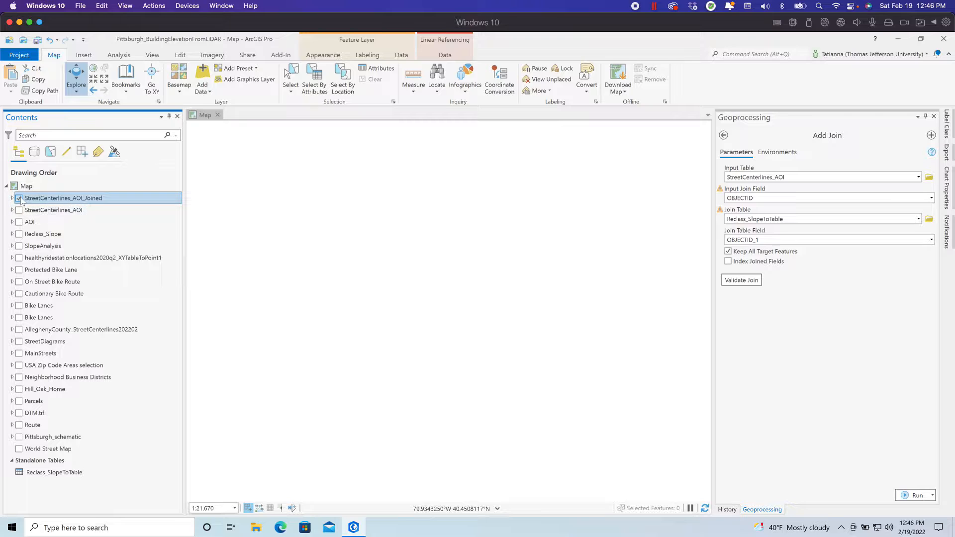
pyautogui.click(18, 198)
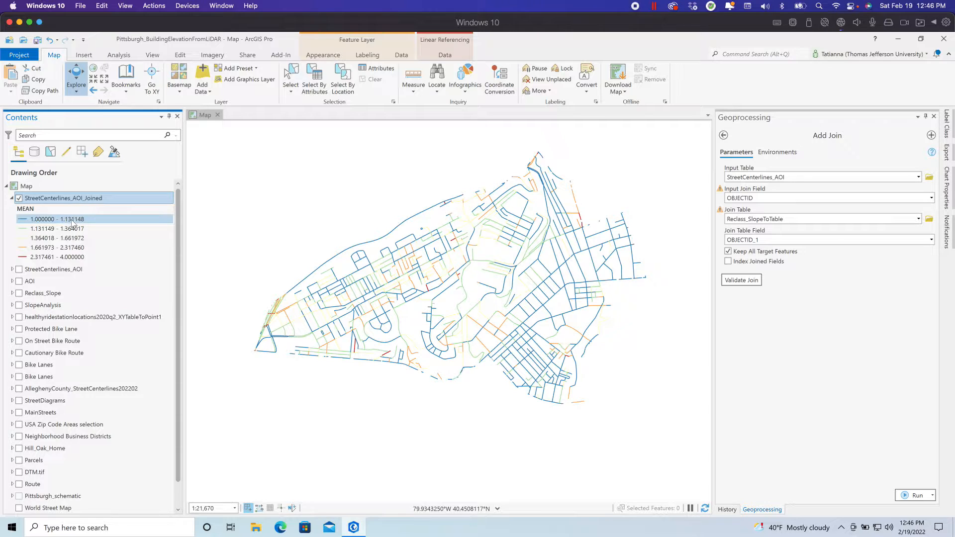
pyautogui.click(71, 257)
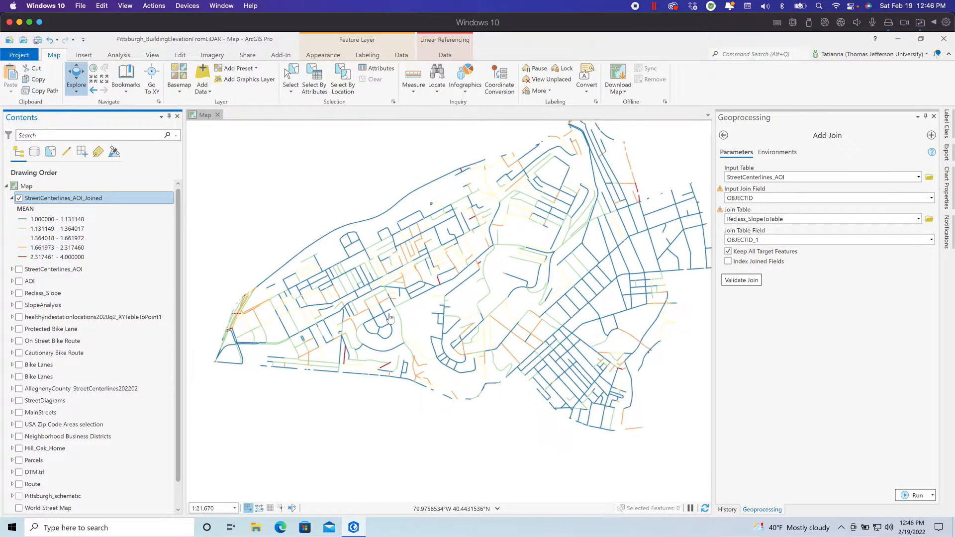
pyautogui.scroll(3)
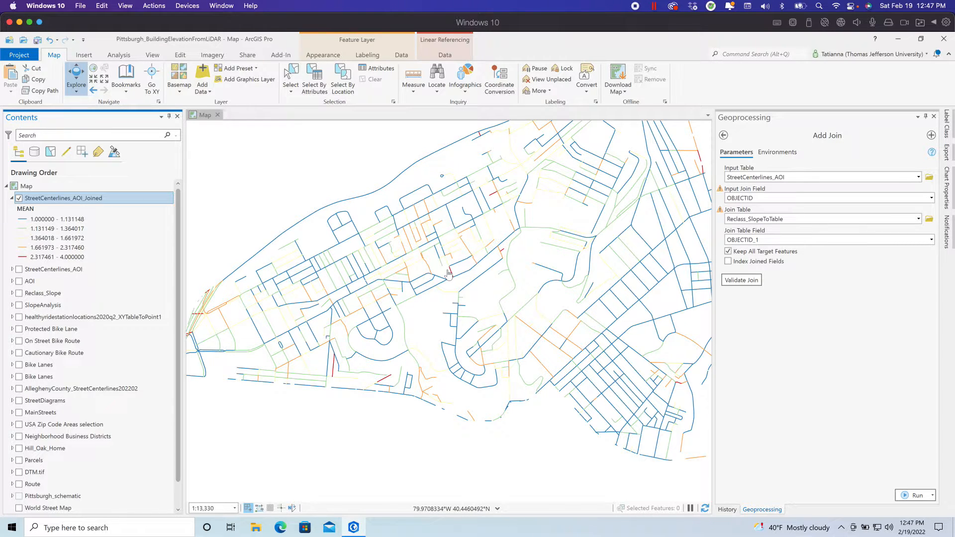
pyautogui.click(42, 304)
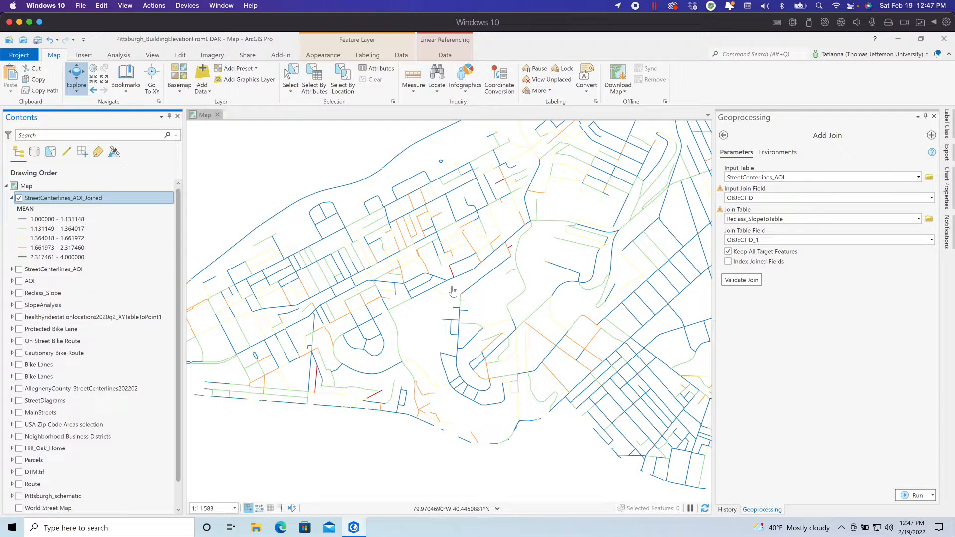
pyautogui.click(42, 293)
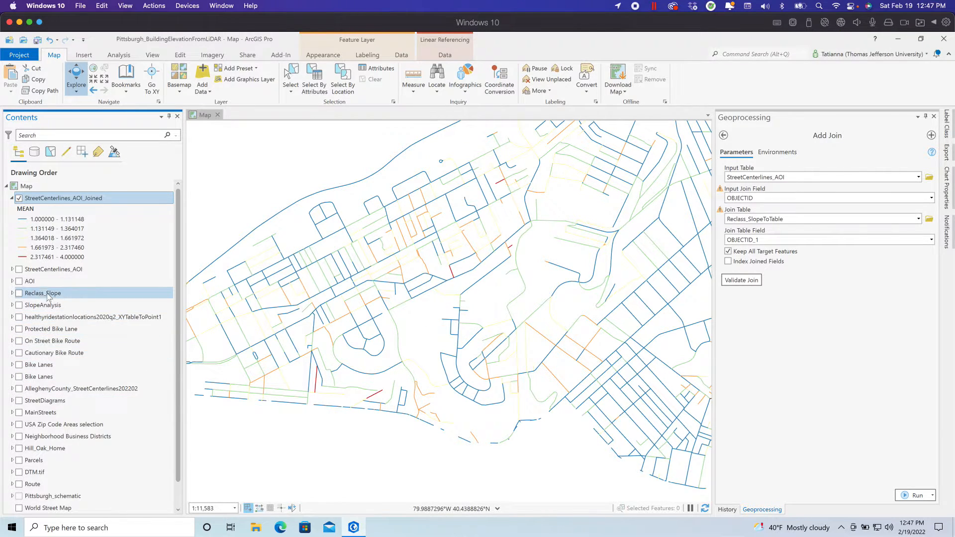
# Turn on the SlopeAnalysis raster beneath the joined streets and zoom in and out to inspect.
pyautogui.click(19, 305)
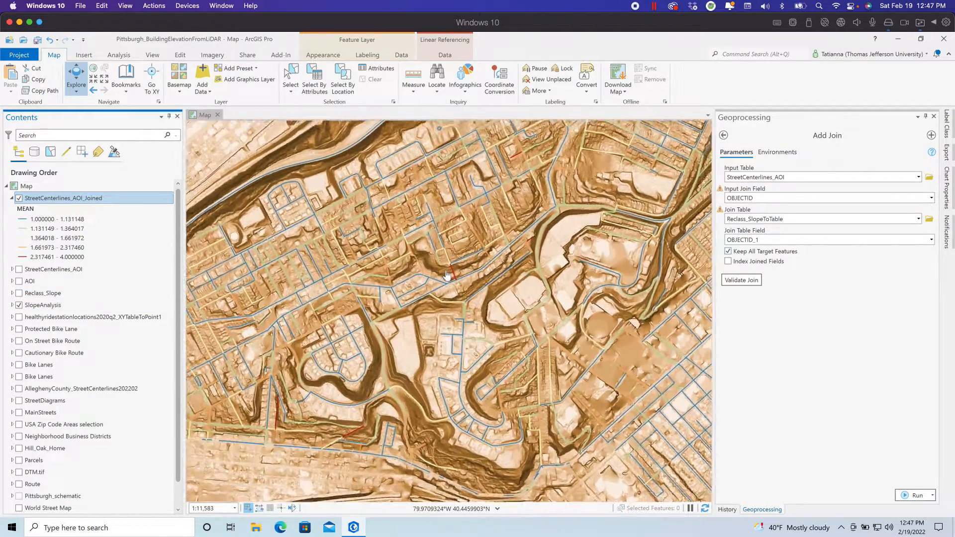
pyautogui.scroll(3)
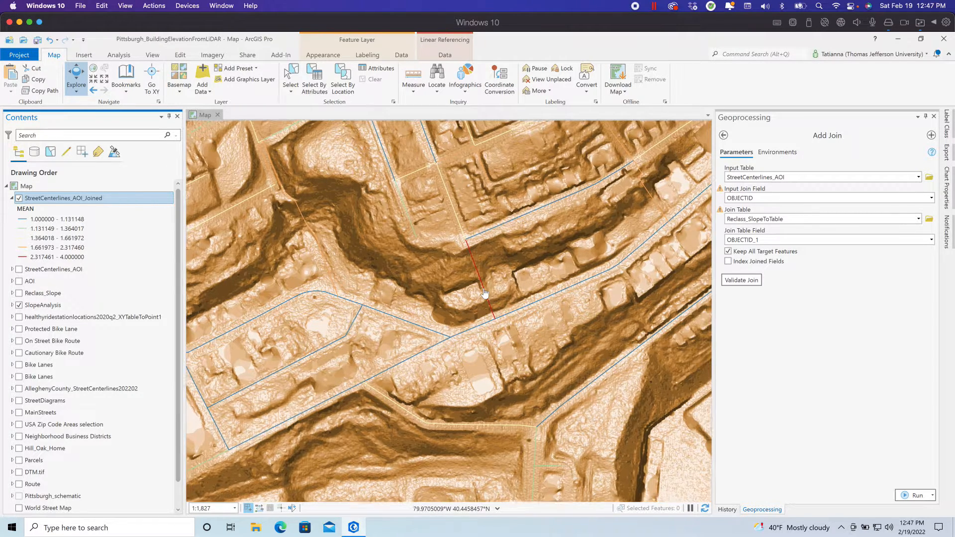
pyautogui.scroll(-3)
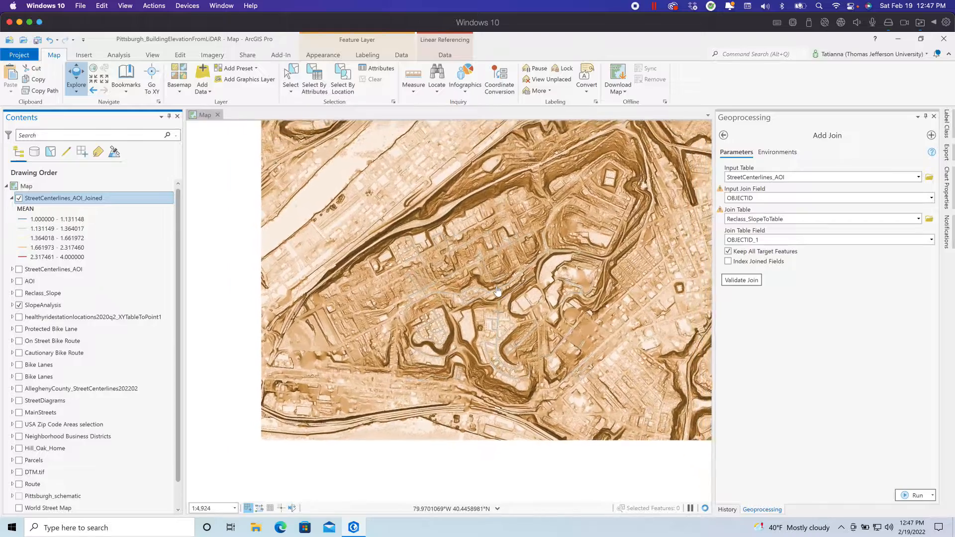
pyautogui.scroll(-3)
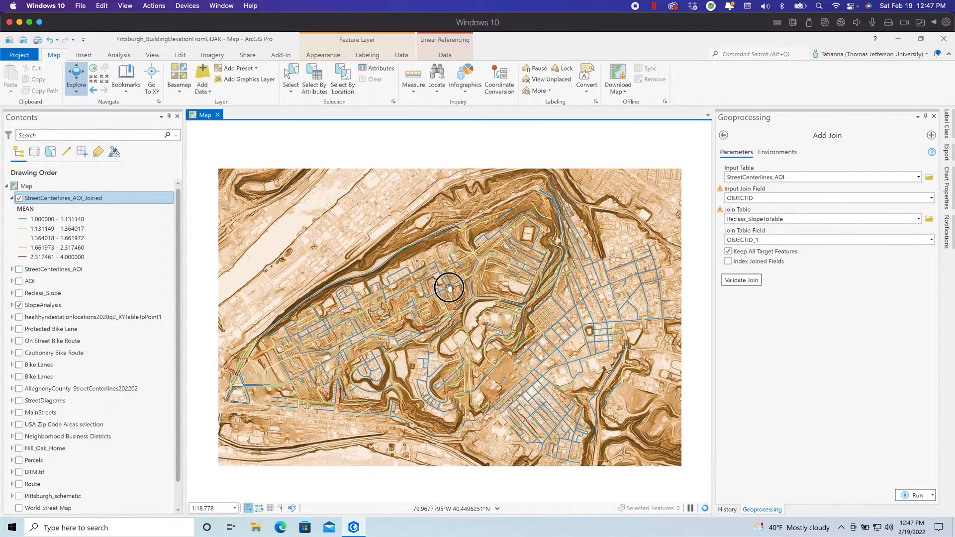